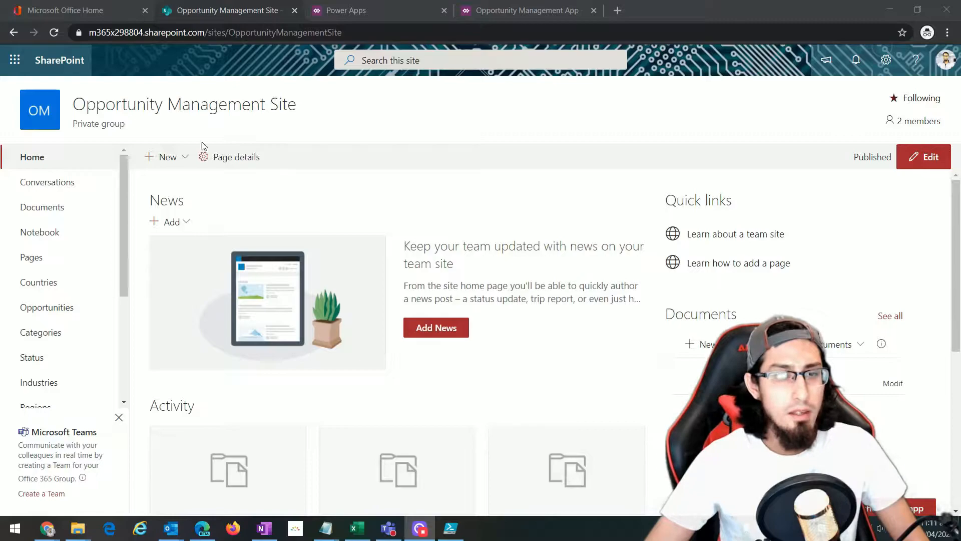
Look over the Opportunities list's settings from the existing site's contents.
scroll(down, 3)
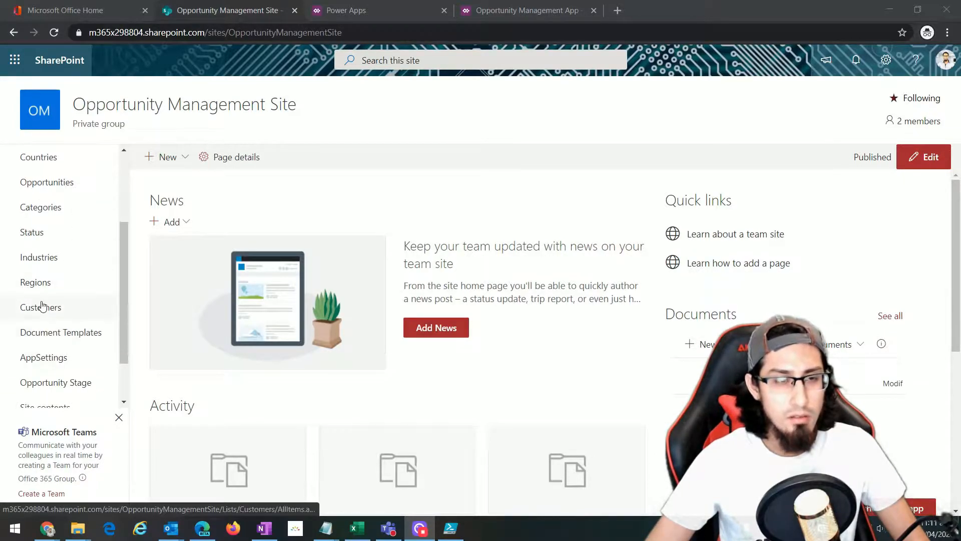
scroll(up, 3)
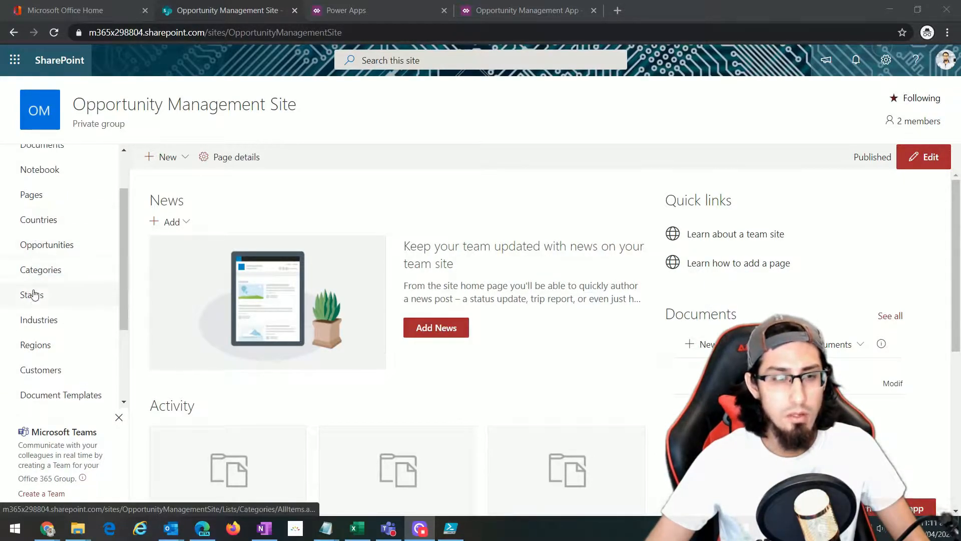
scroll(down, 3)
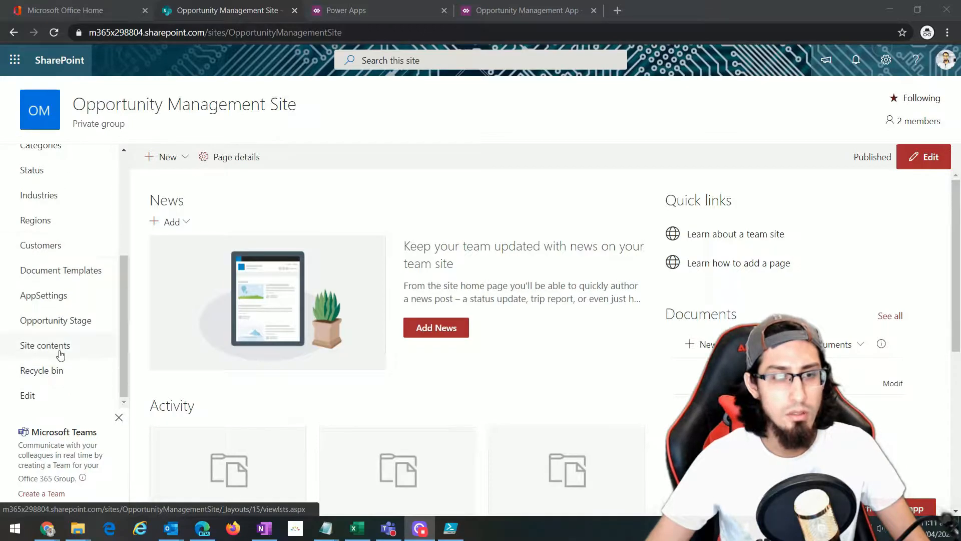
click(45, 345)
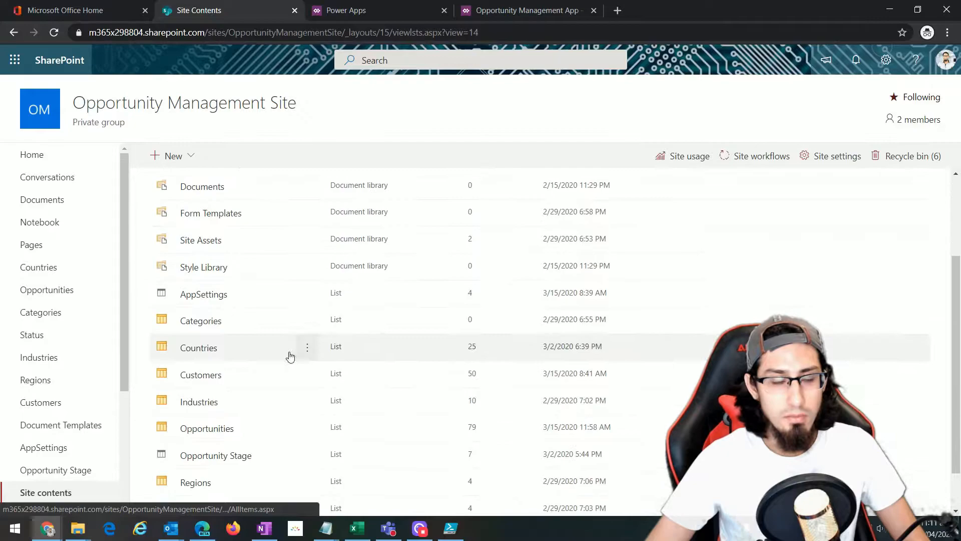
mouse_move(199, 402)
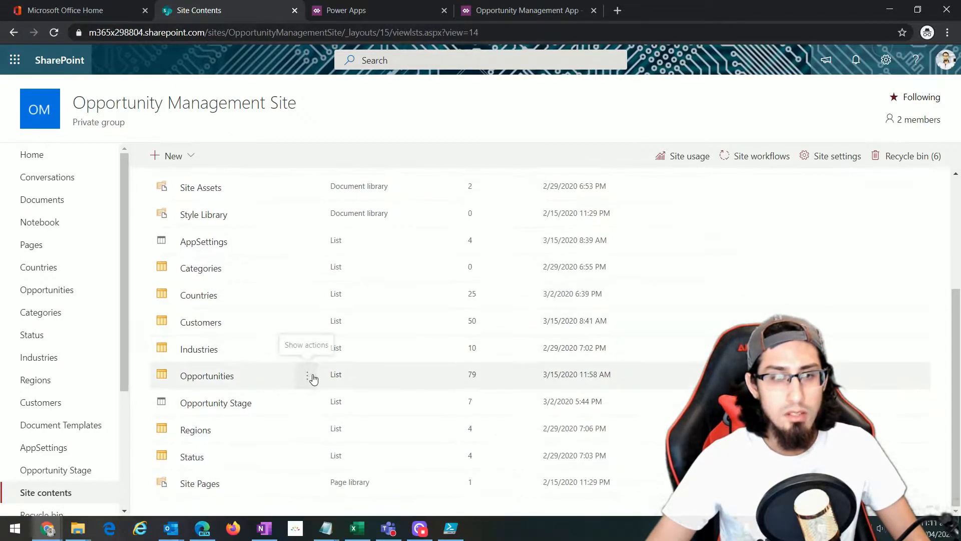
click(309, 375)
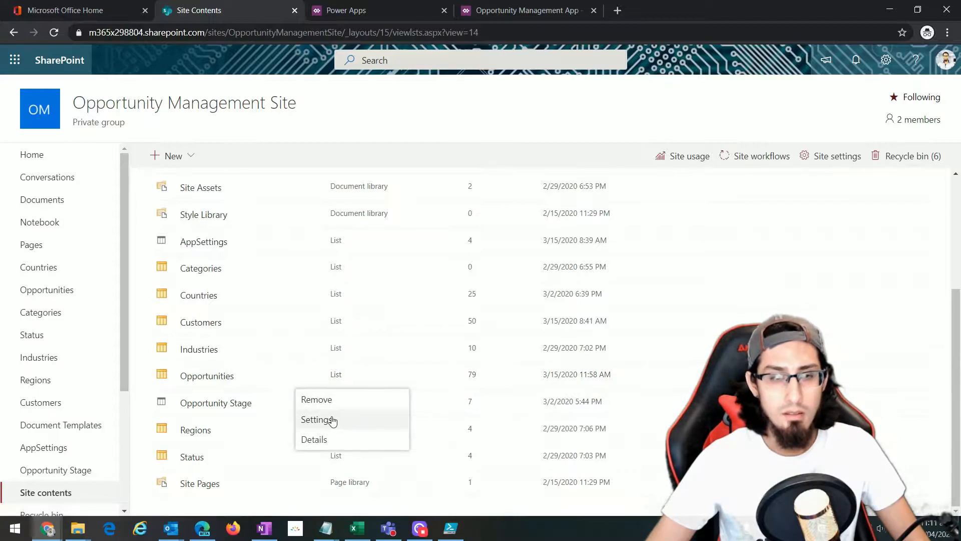
click(318, 419)
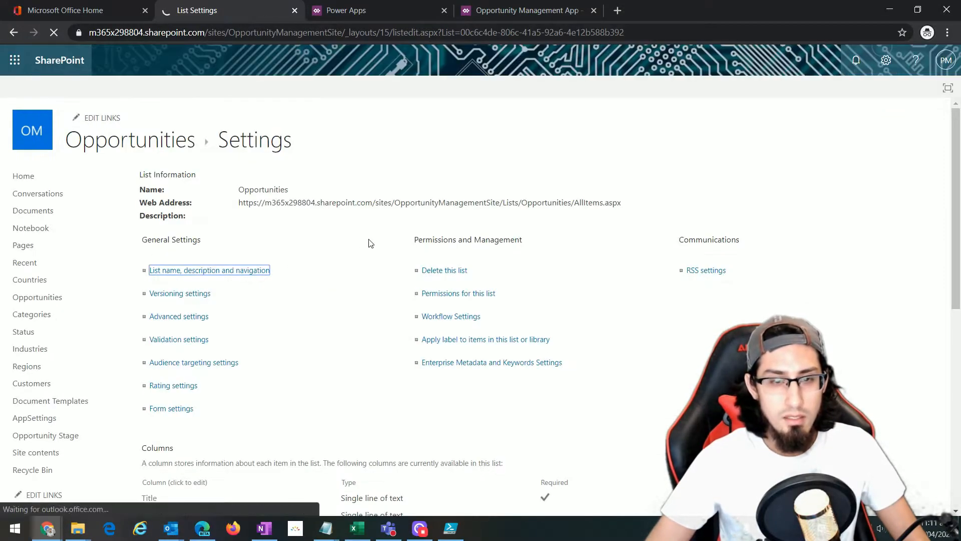
scroll(down, 3)
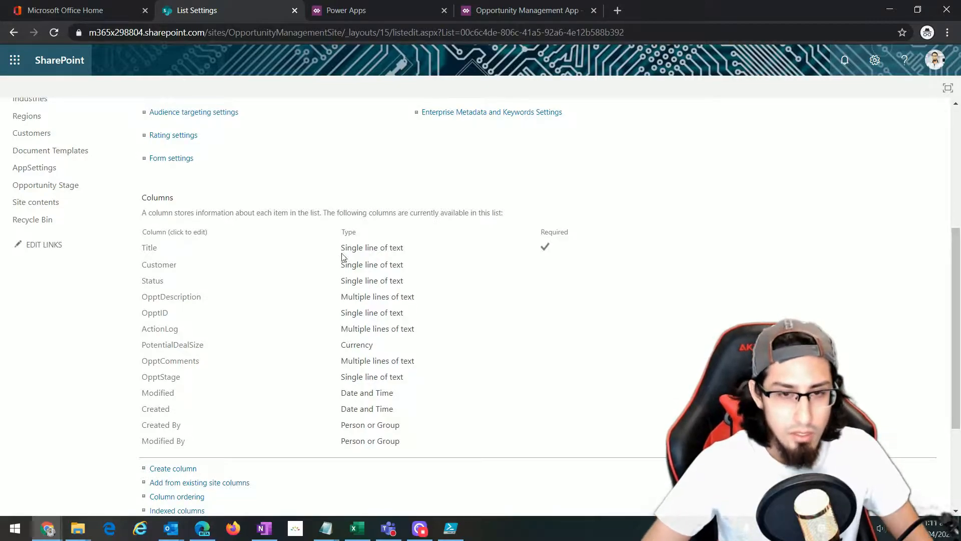
scroll(up, 3)
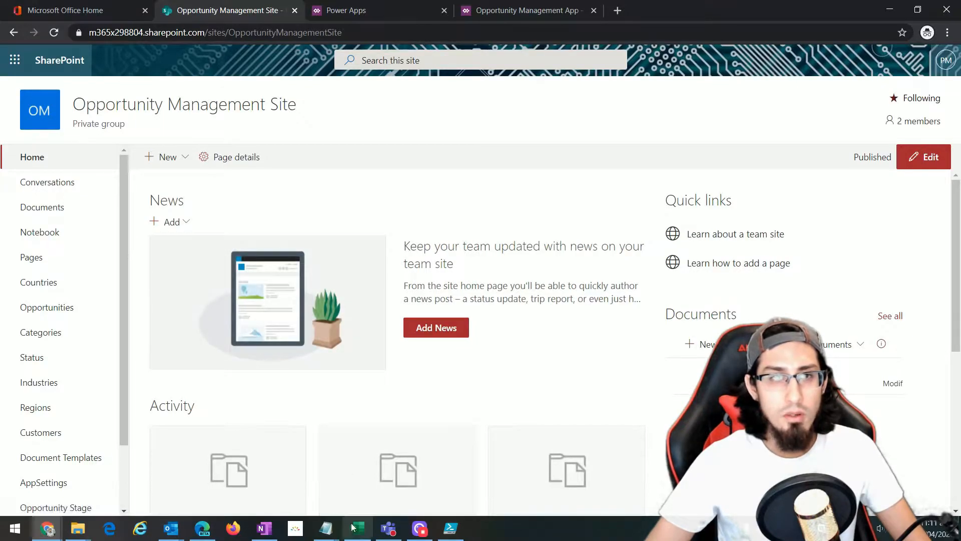
Create team site 'Opp Management Site 2' with the suggested person 'pier…' as extra owner.
click(67, 11)
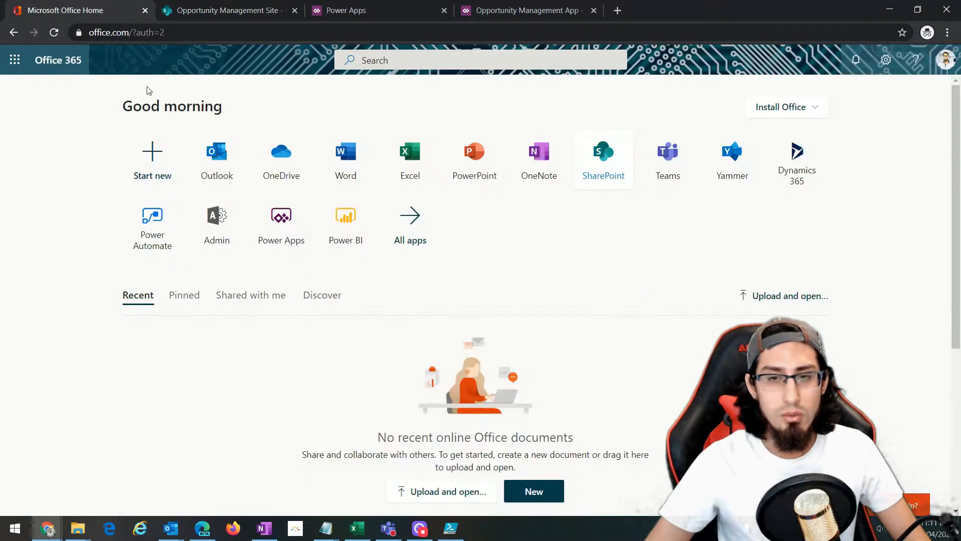
click(603, 150)
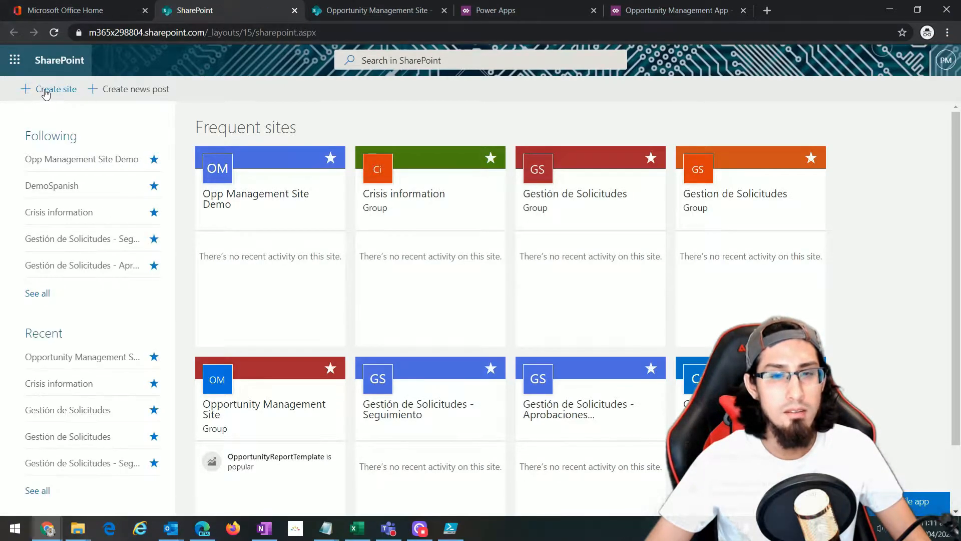
click(55, 89)
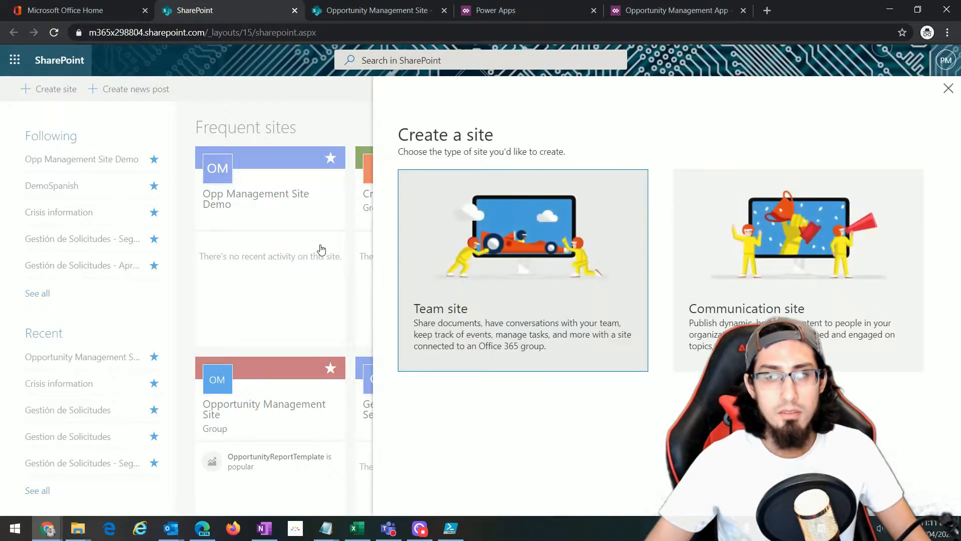
click(523, 269)
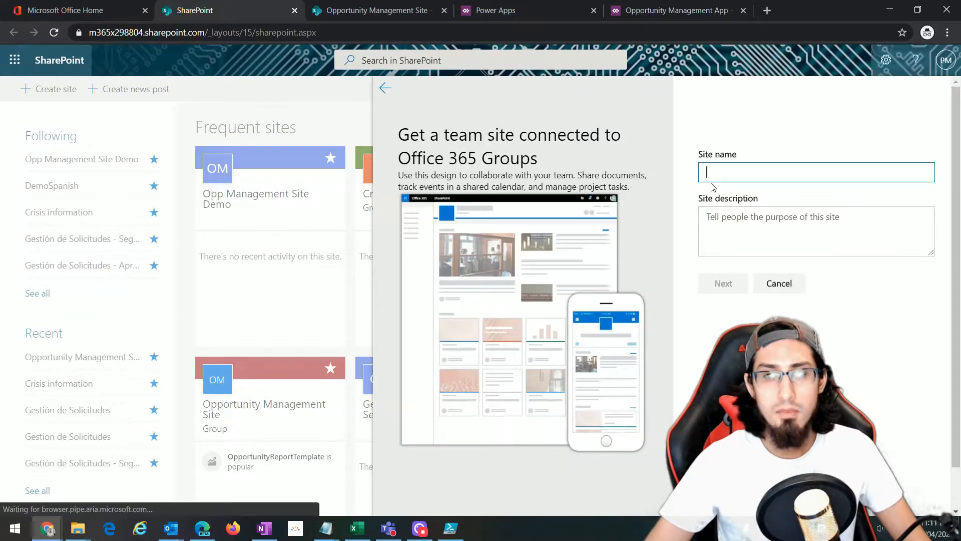
text(Opp Mana)
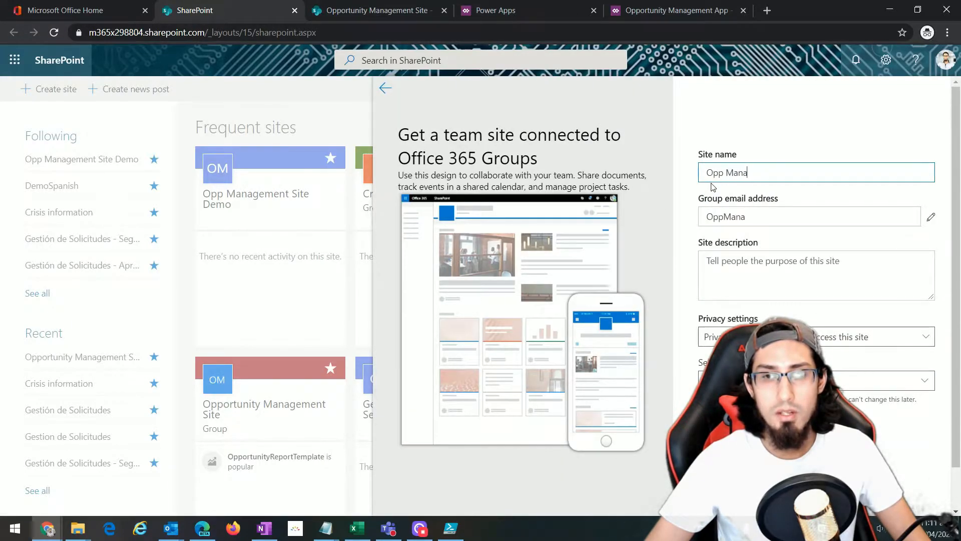
text(gement Site)
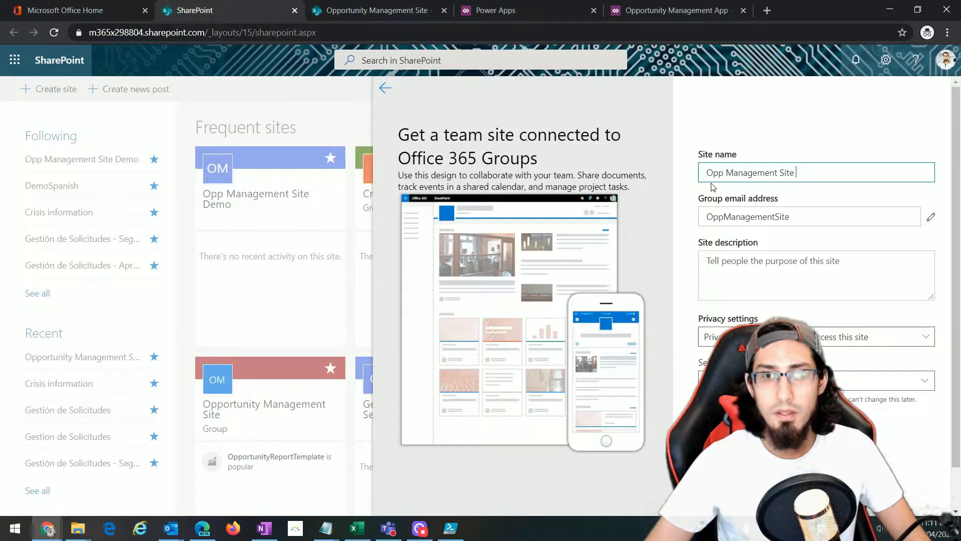
text(2)
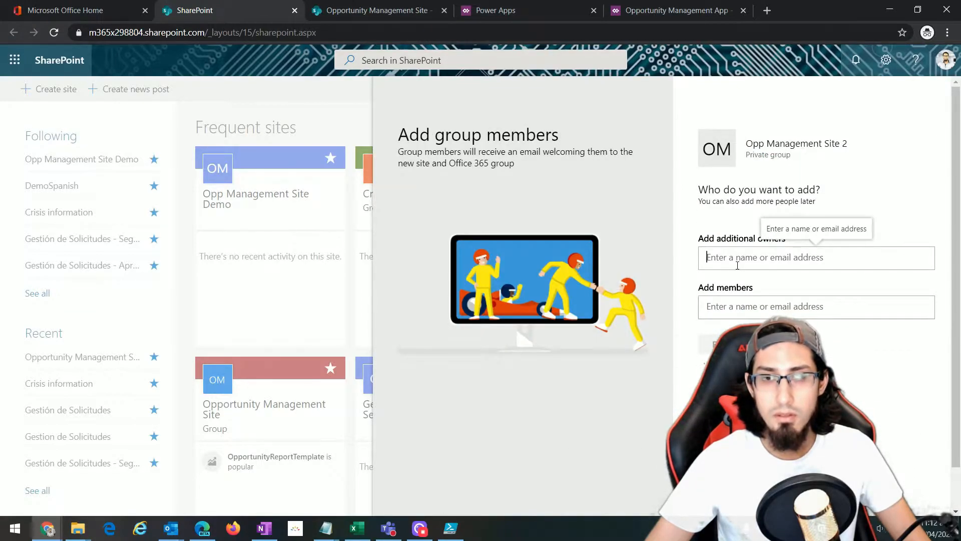
text(pier)
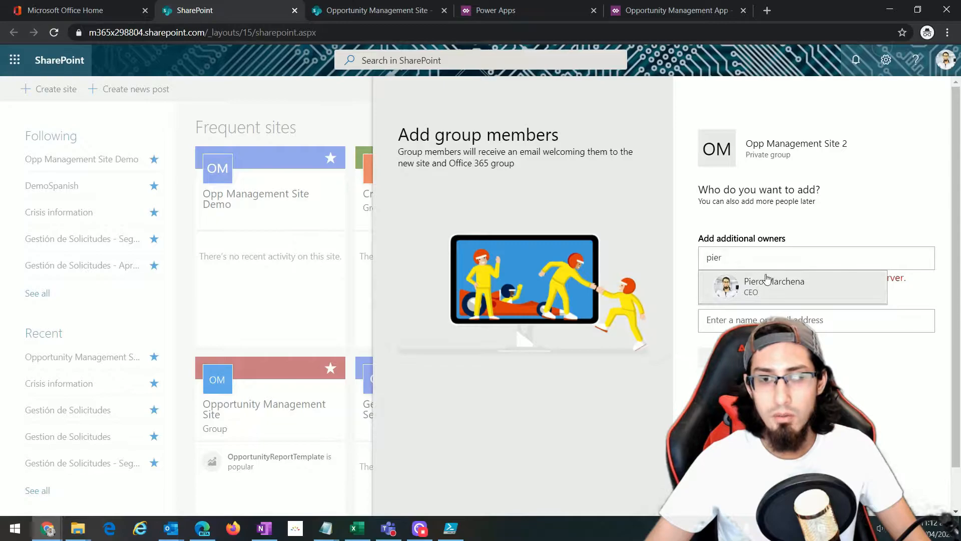
click(773, 287)
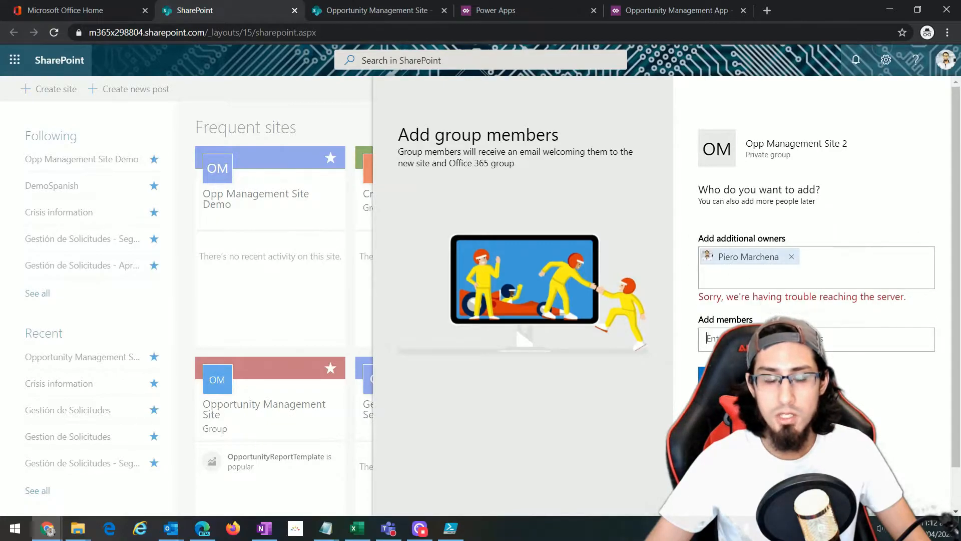
click(53, 32)
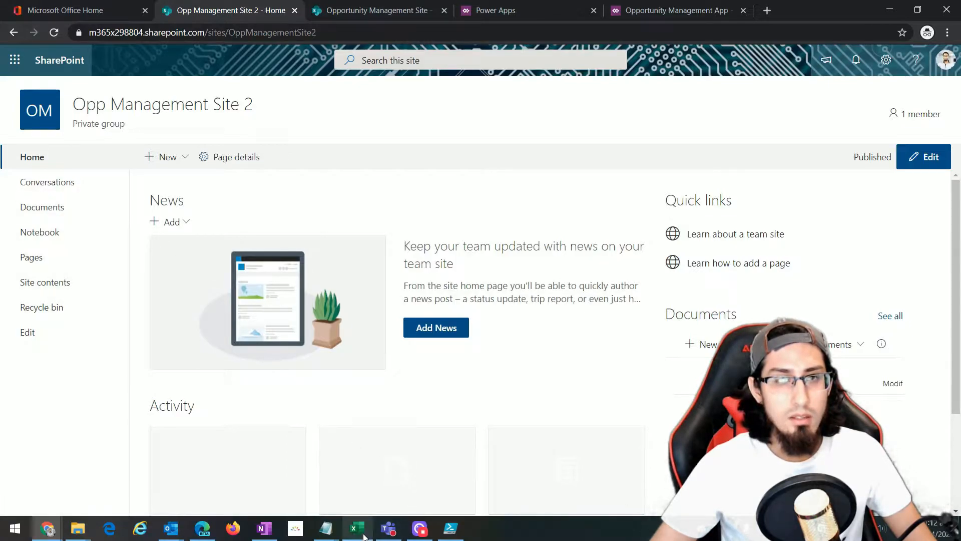
Review the Customers and AppSettings field tables on the Excel list-definitions sheet.
click(357, 528)
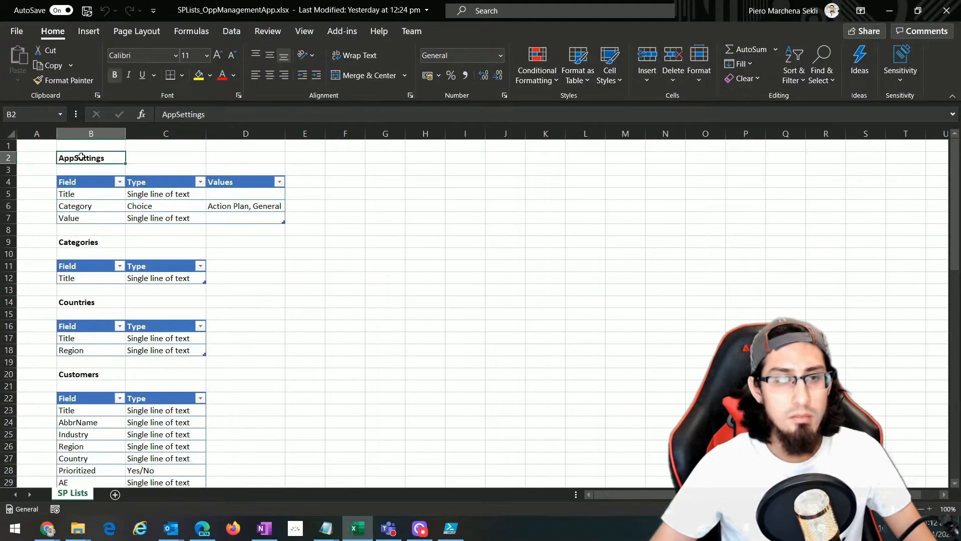
click(91, 301)
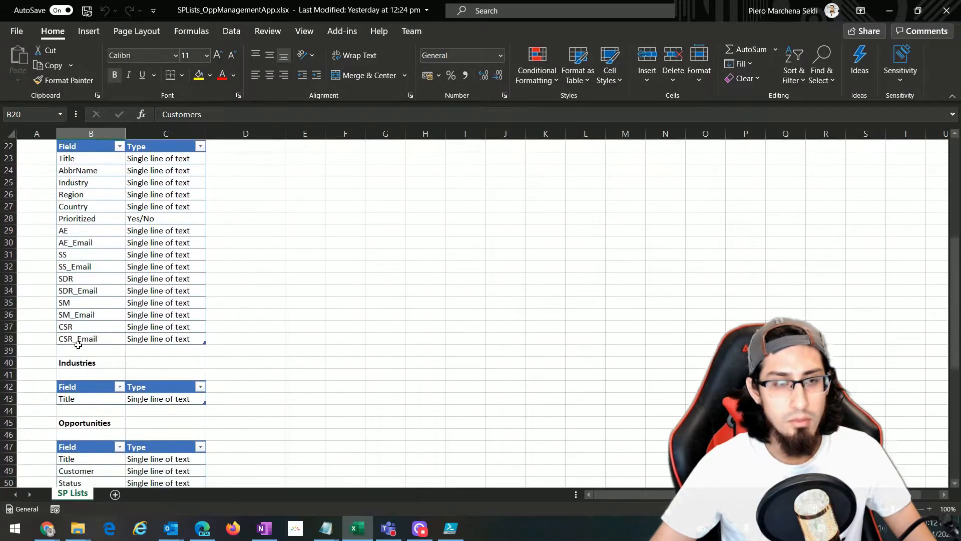
scroll(up, 3)
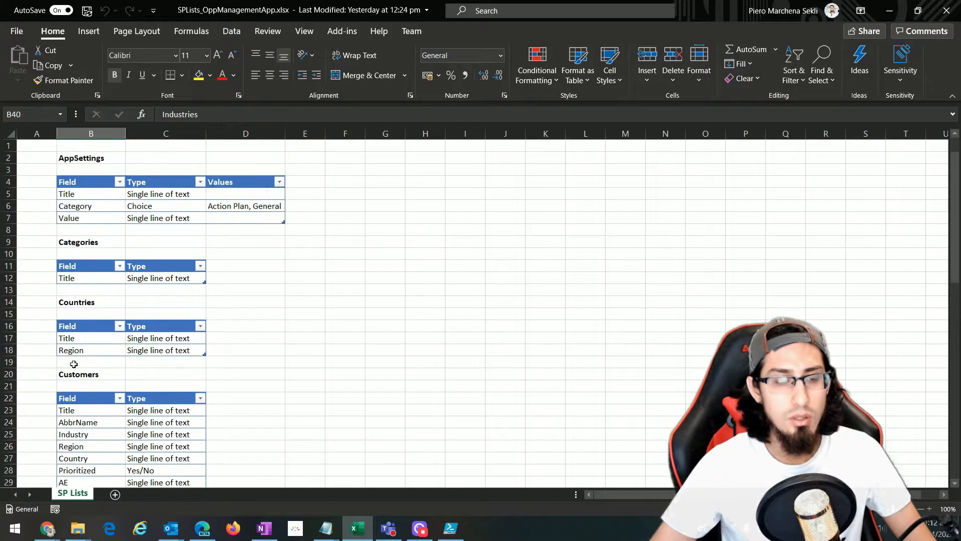
click(90, 181)
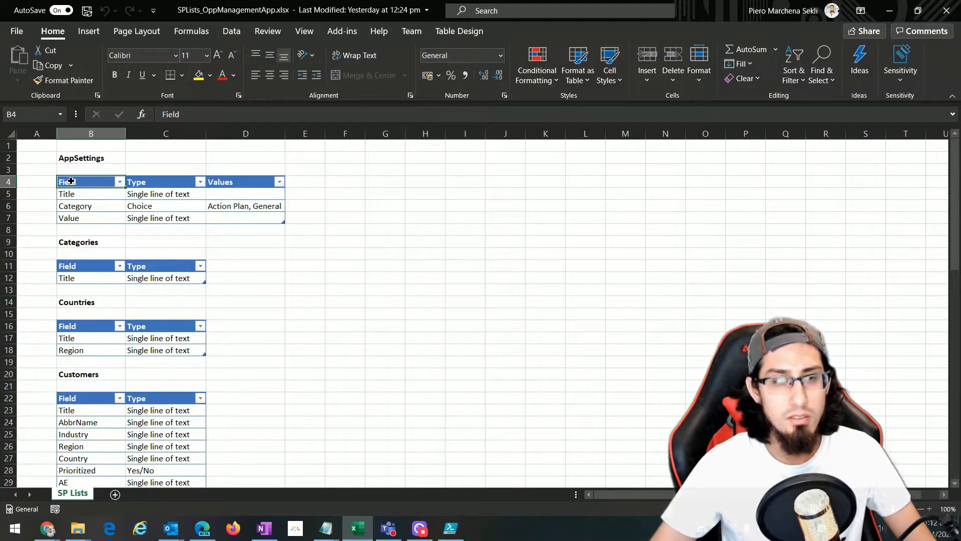
click(244, 181)
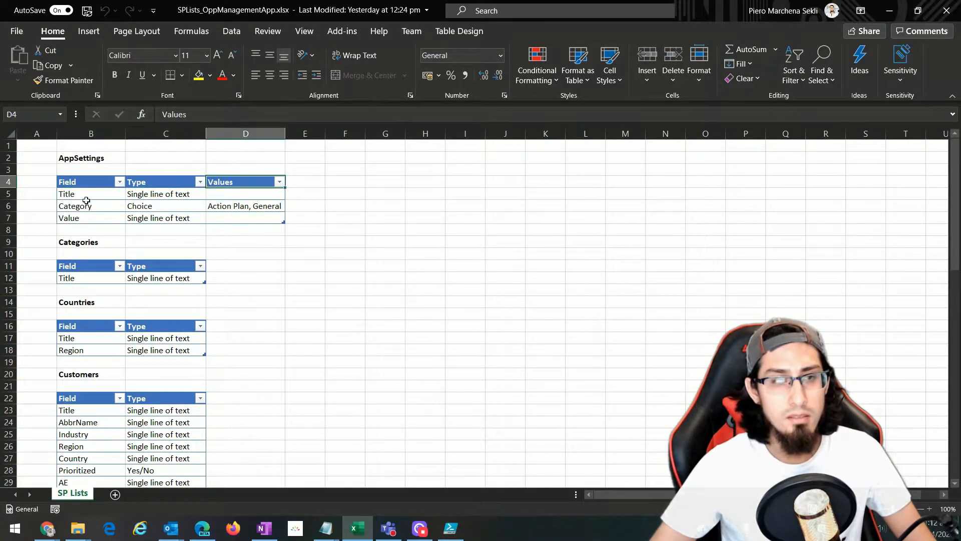
click(91, 205)
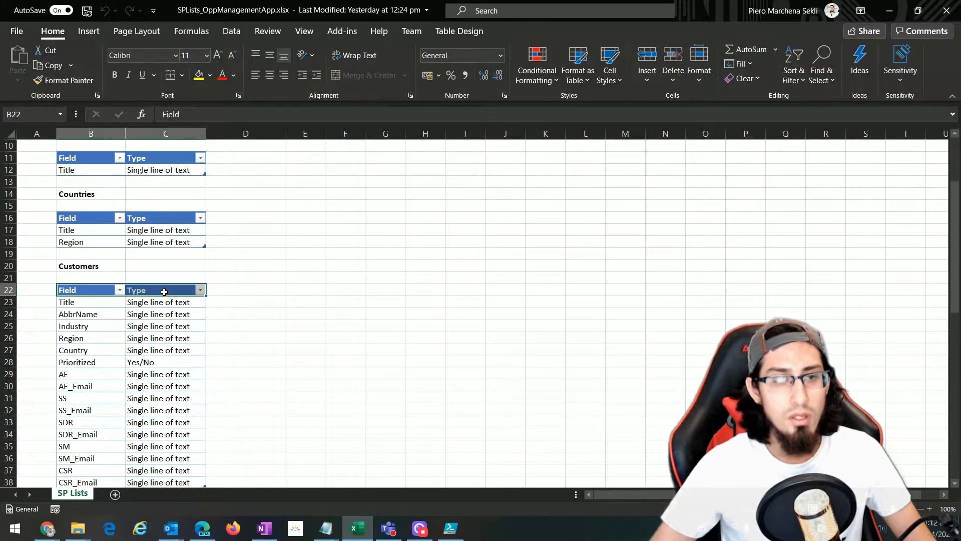
scroll(up, 3)
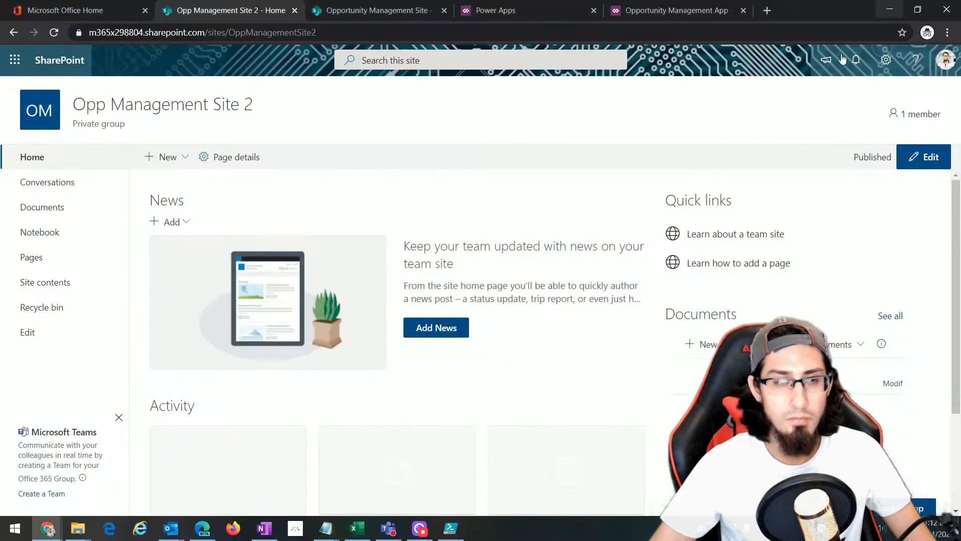
mouse_move(44, 282)
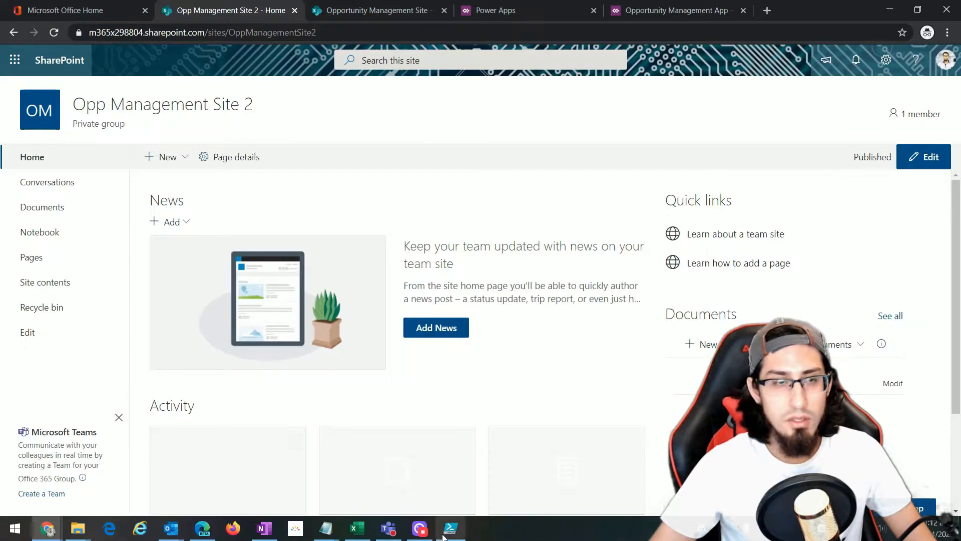
Read through create-spo-lists.ps1, then copy the Opp Management Site 2 web address.
click(451, 528)
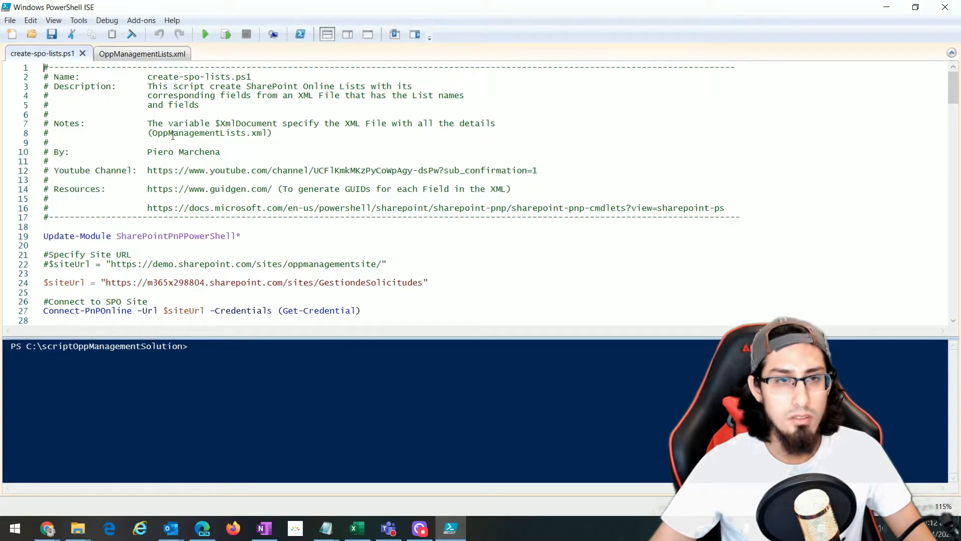
scroll(down, 3)
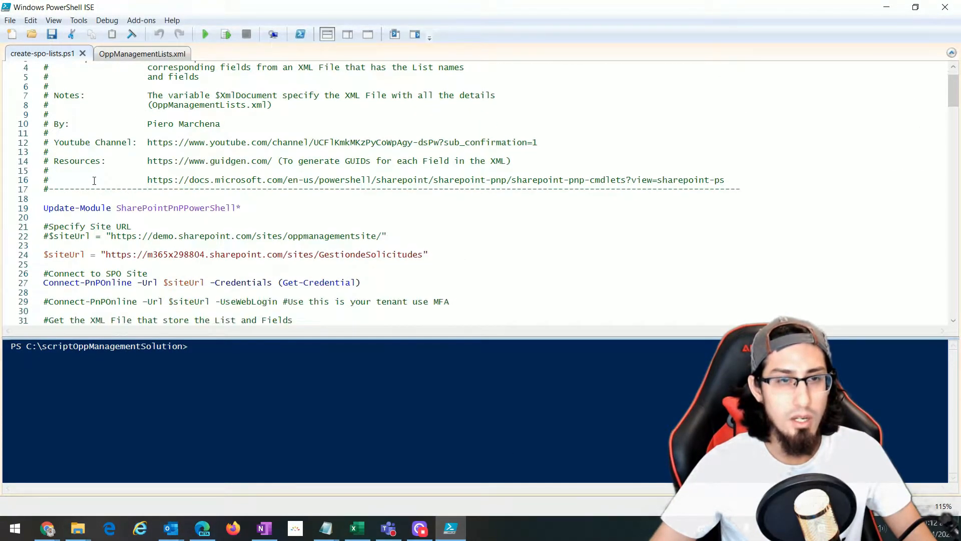
scroll(down, 3)
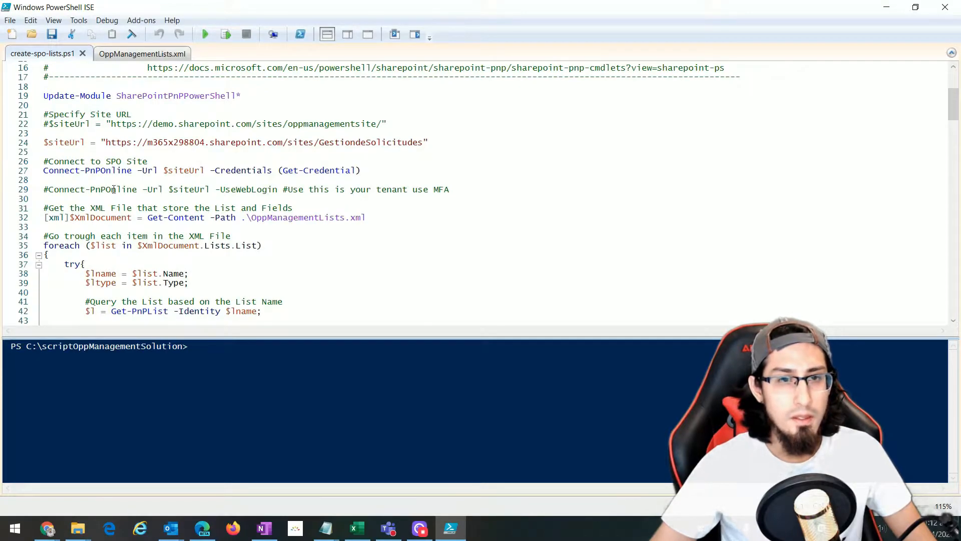
scroll(down, 3)
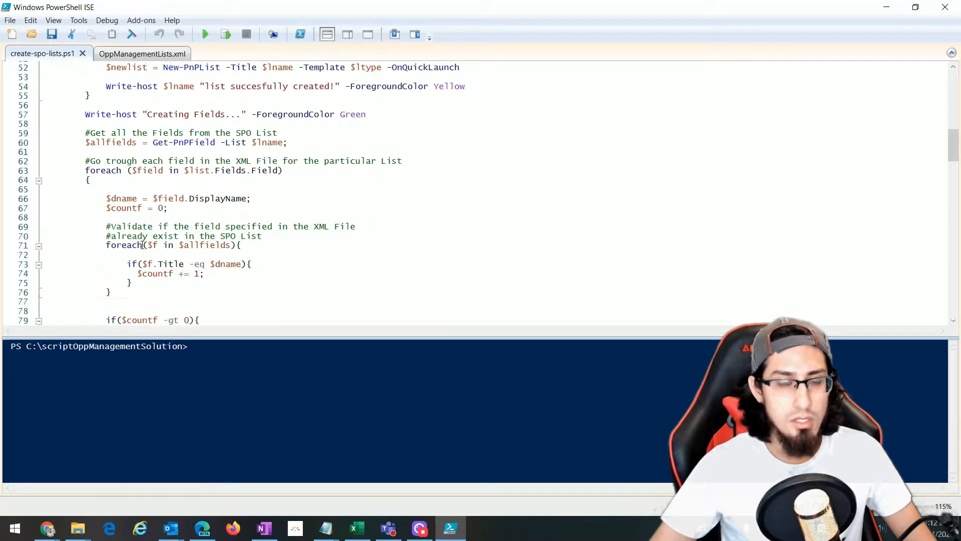
scroll(down, 3)
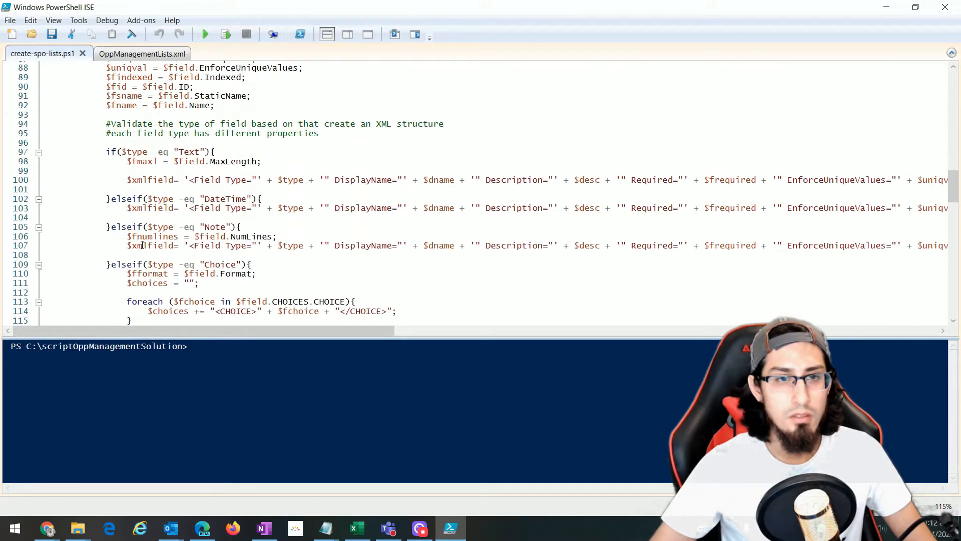
scroll(up, 3)
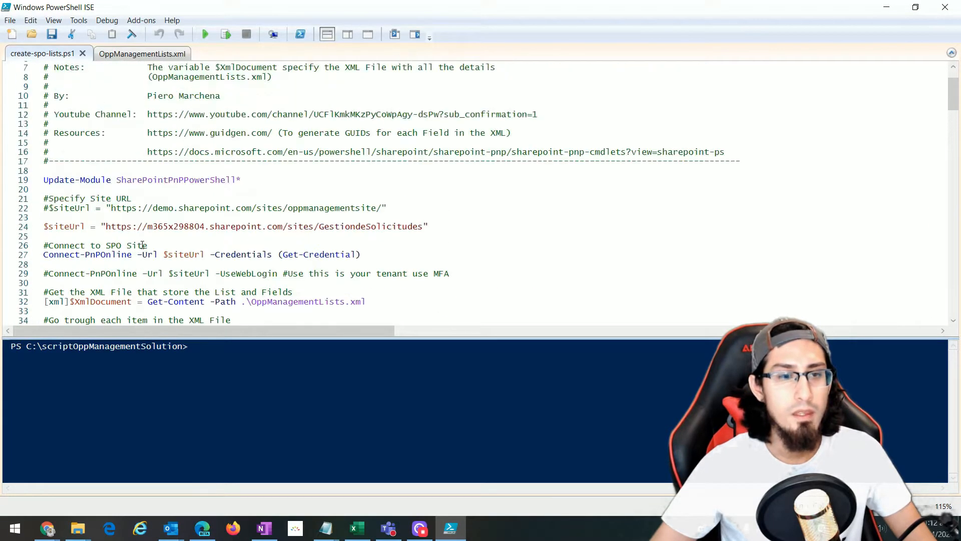
scroll(down, 3)
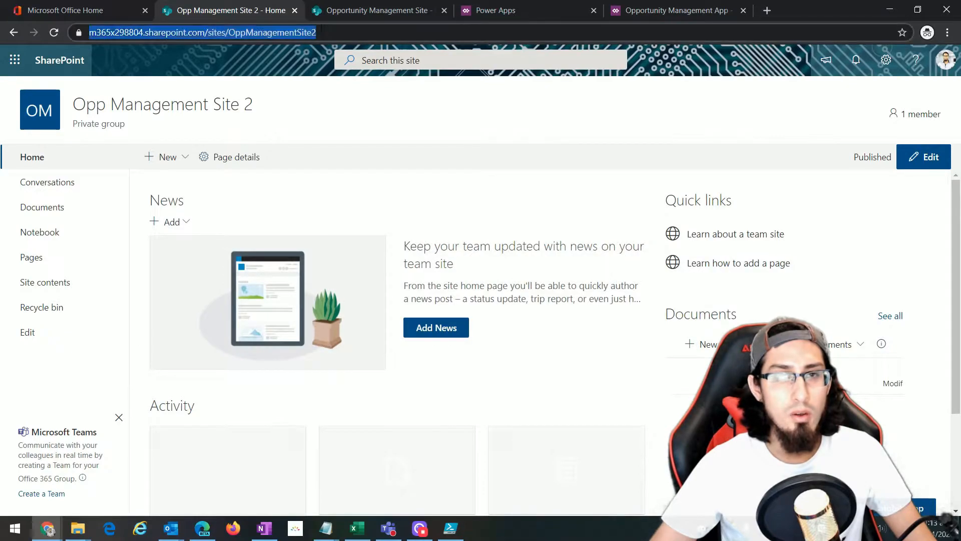
right_click(203, 32)
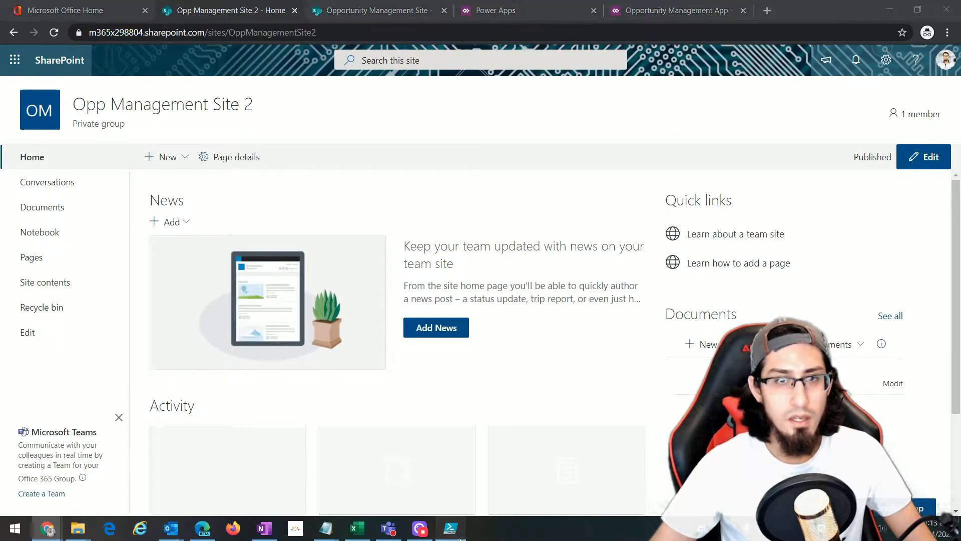
Change the $siteUrl site name to OppManagementSite2 and bring up OppManagementLists.xml.
click(451, 528)
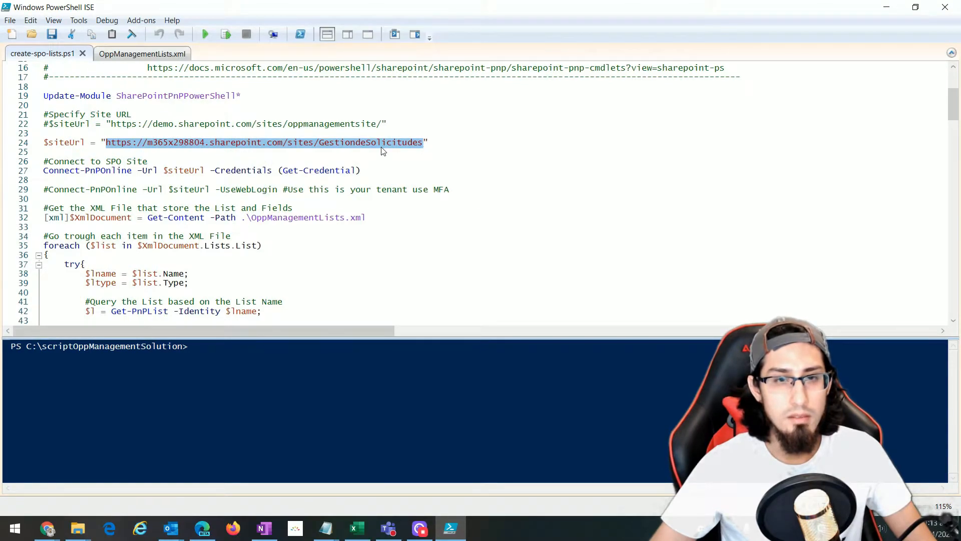
text(OppManagementSite2)
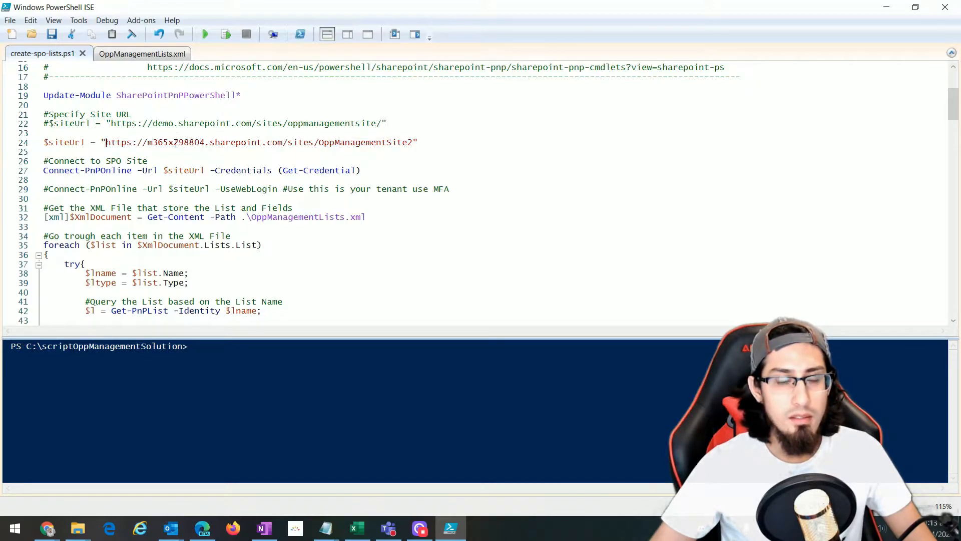
scroll(down, 3)
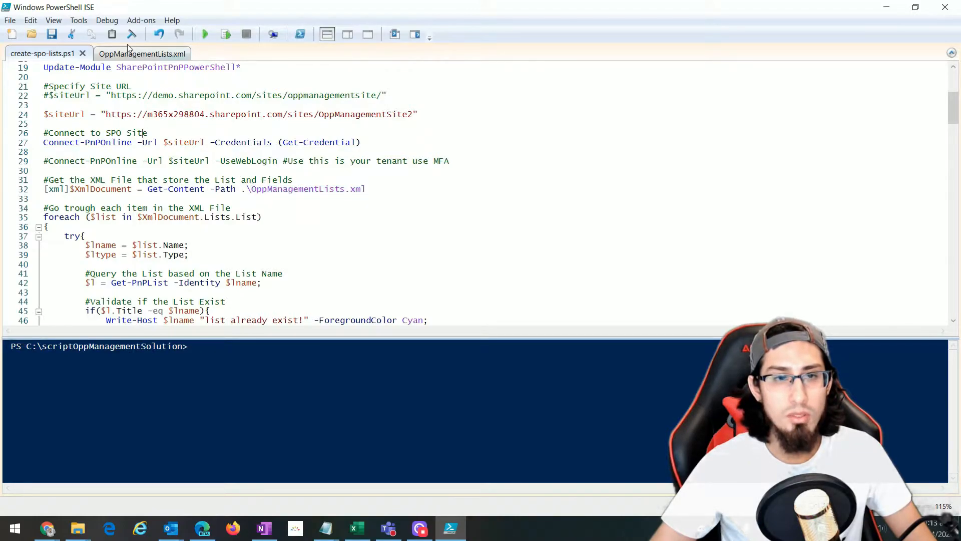
click(141, 54)
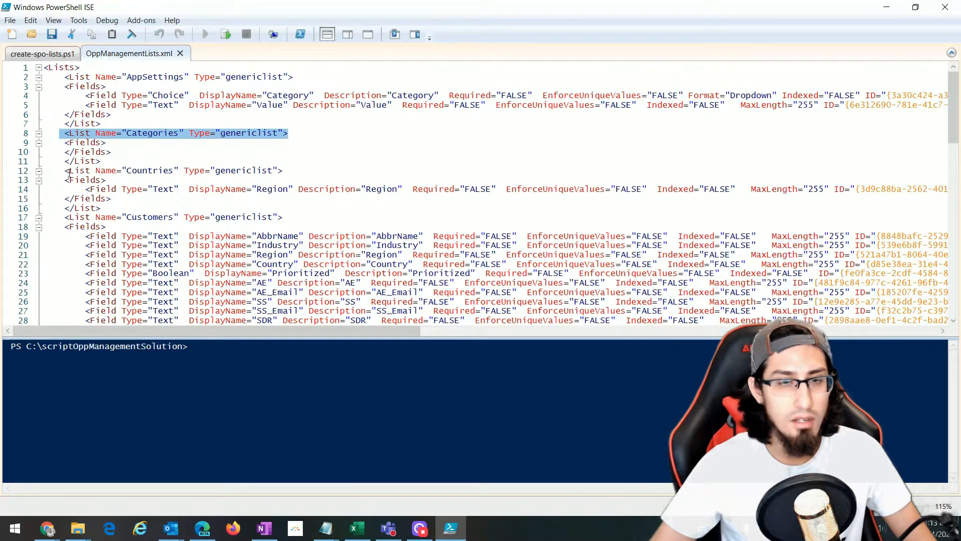
Check the Customers fields in OppManagementLists.xml, then go back to create-spo-lists.ps1.
scroll(down, 3)
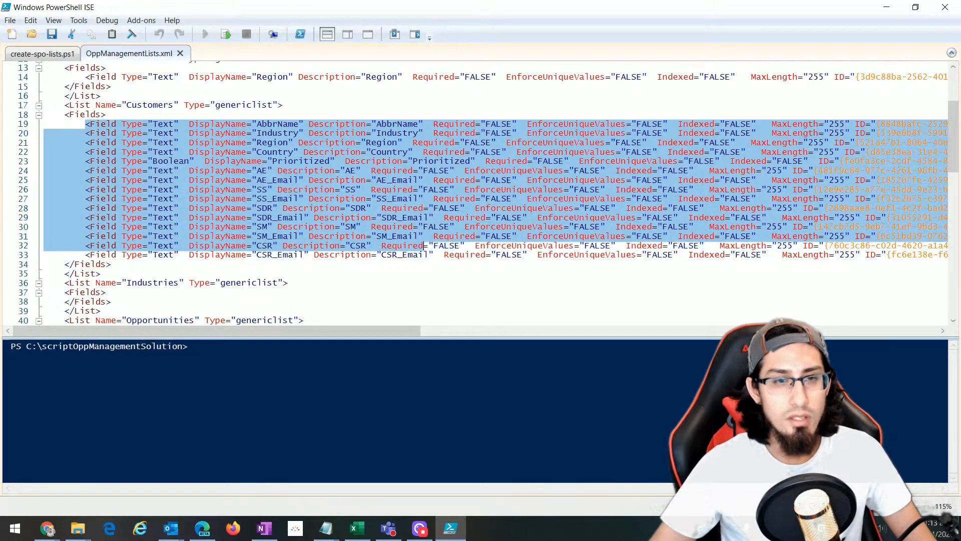
scroll(up, 3)
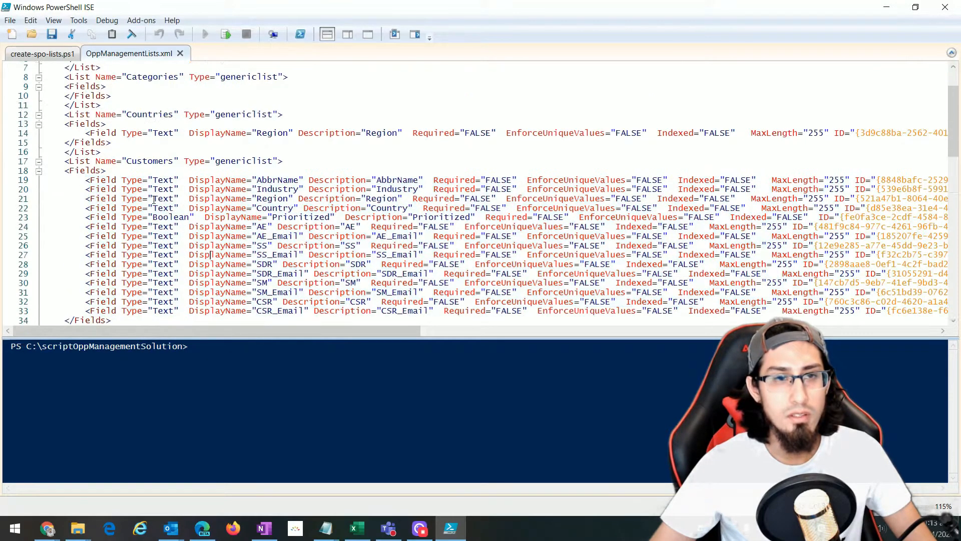
click(38, 54)
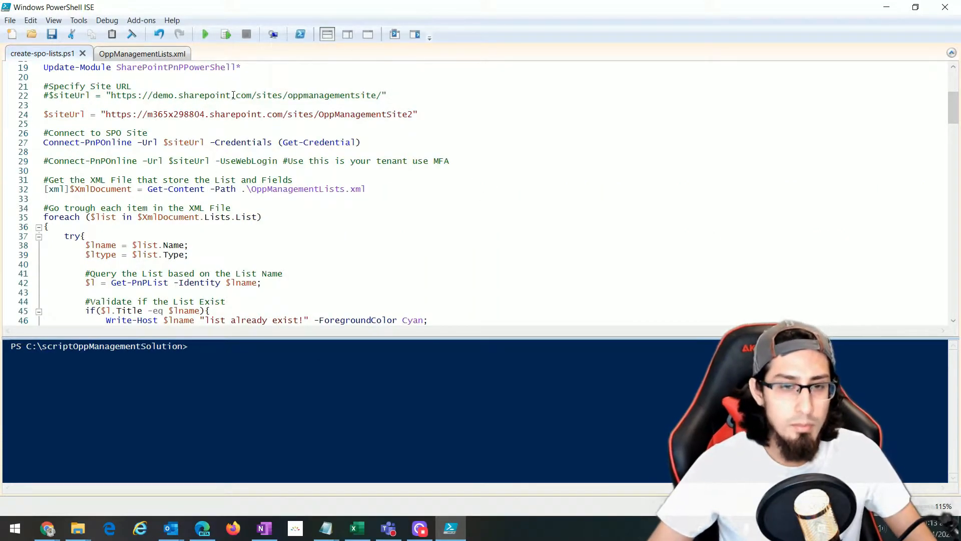
Run create-spo-lists.ps1, signing in with the x298804.onmicrosoft.com account and password.
click(205, 33)
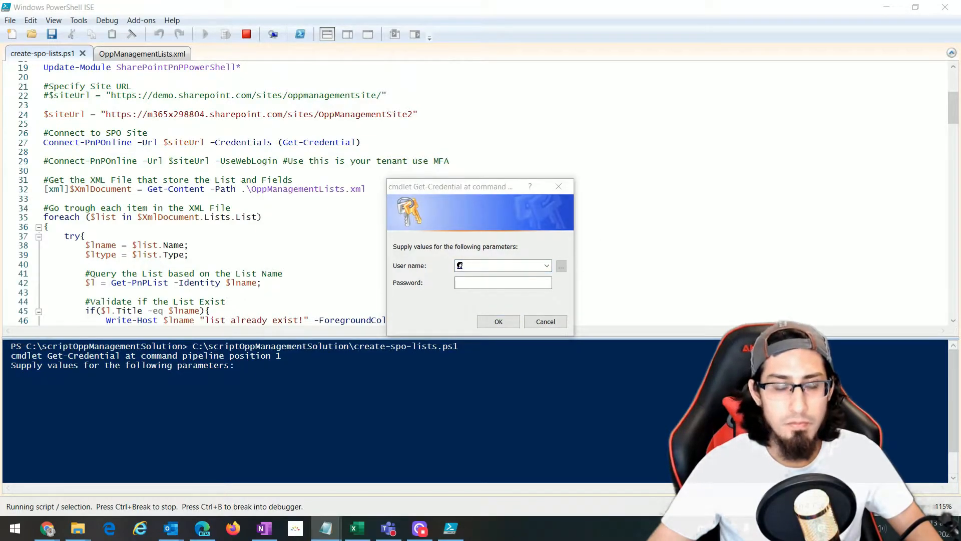
mouse_move(655, 244)
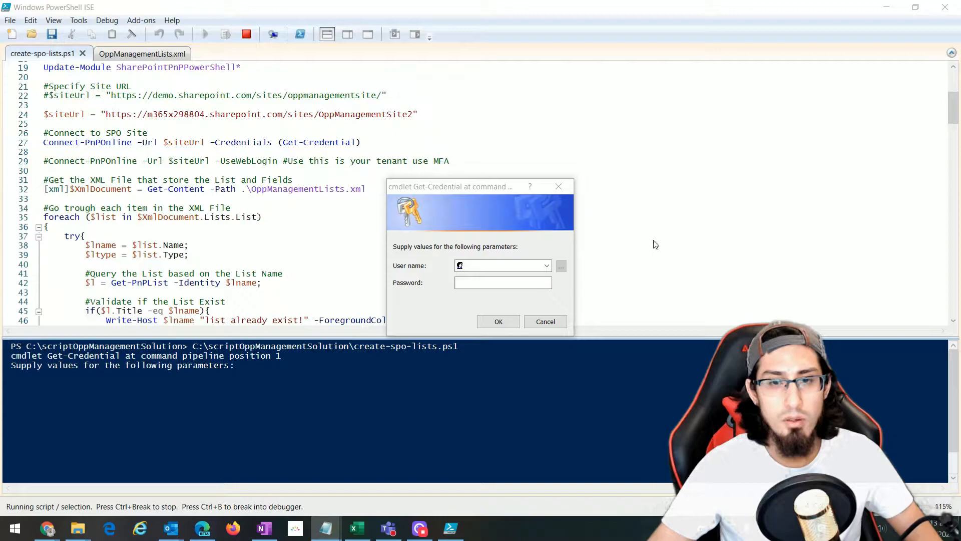
text(x298804.onmicrosoft.com)
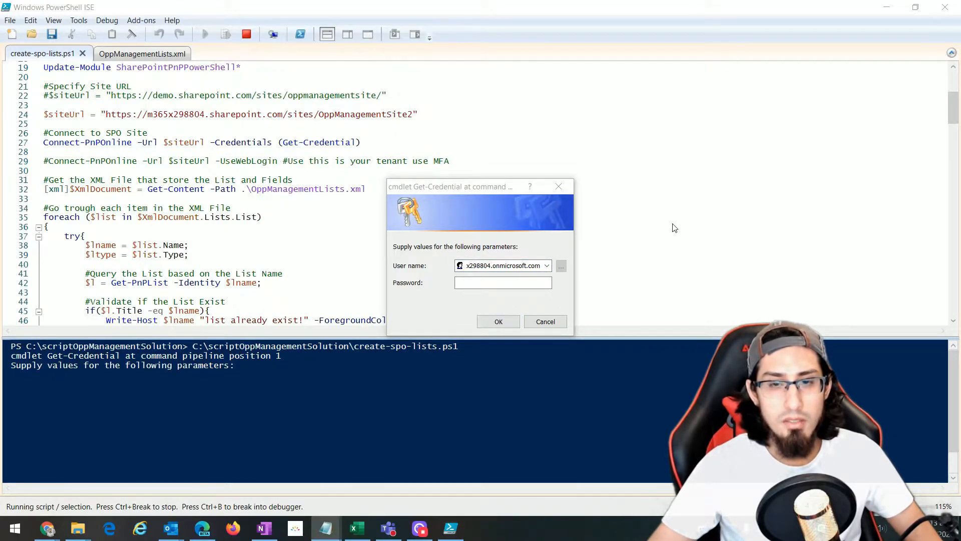
text(password)
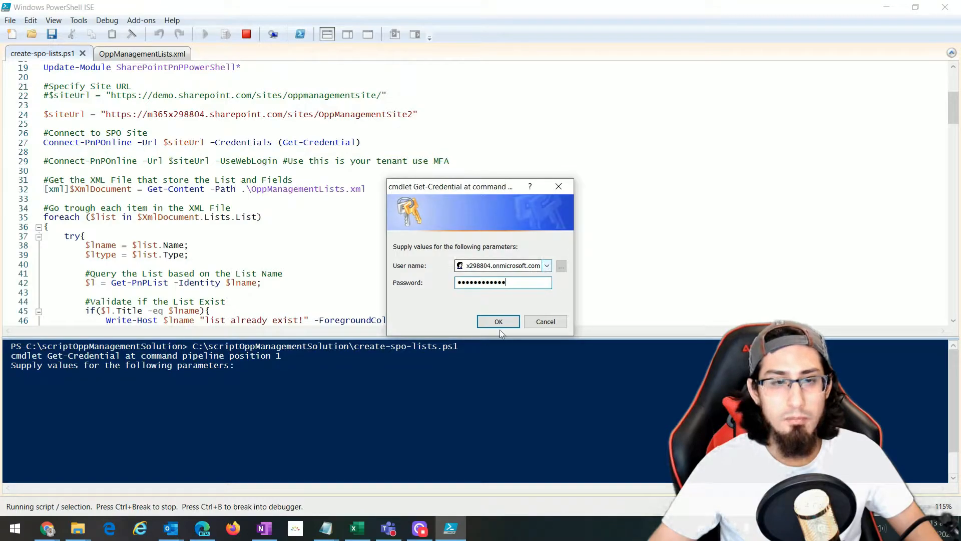
click(498, 321)
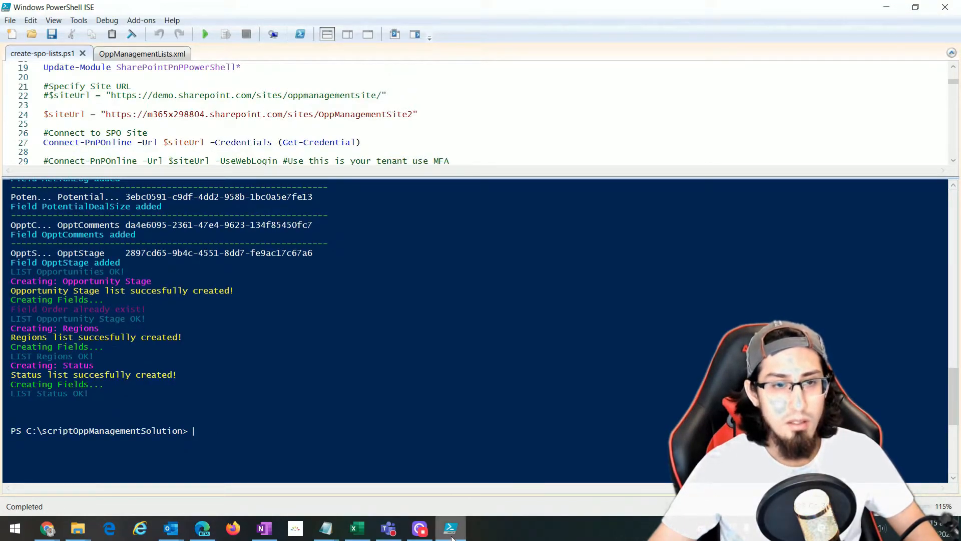
From Opp Management Site 2's Site contents, open Customers settings and inspect its columns.
click(109, 527)
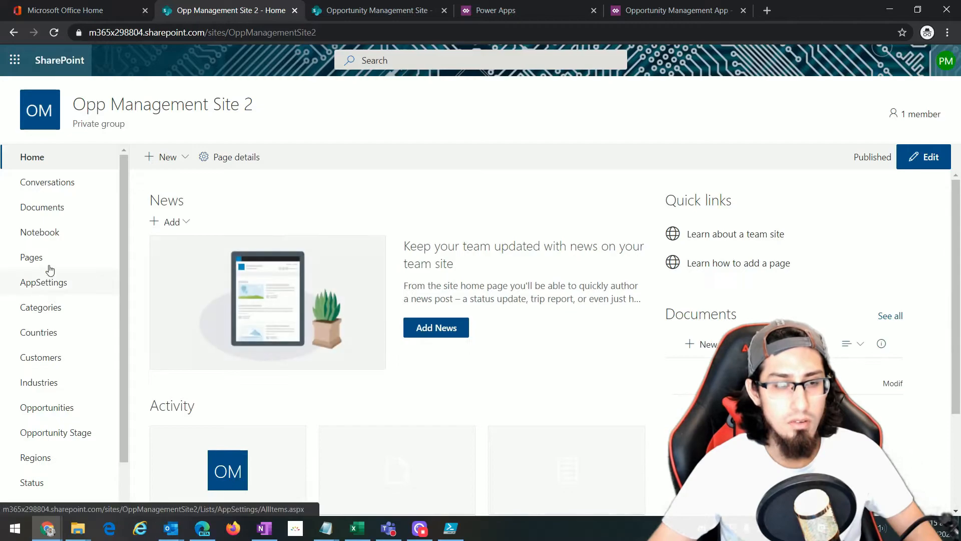
scroll(down, 3)
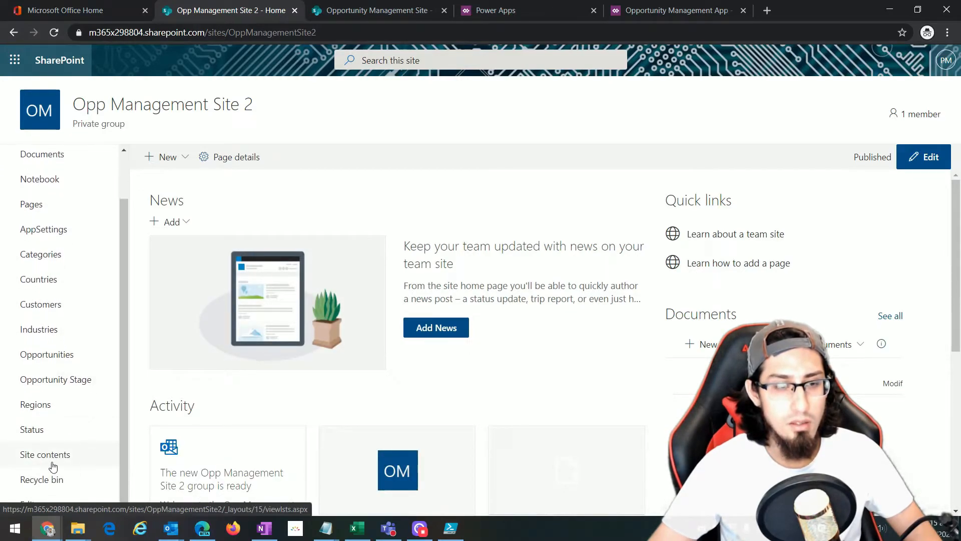
click(44, 454)
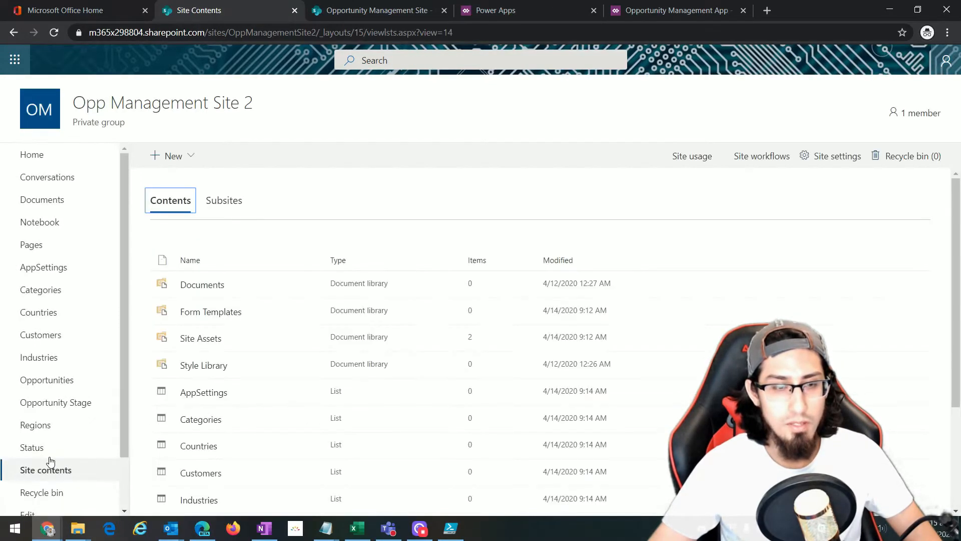
scroll(down, 3)
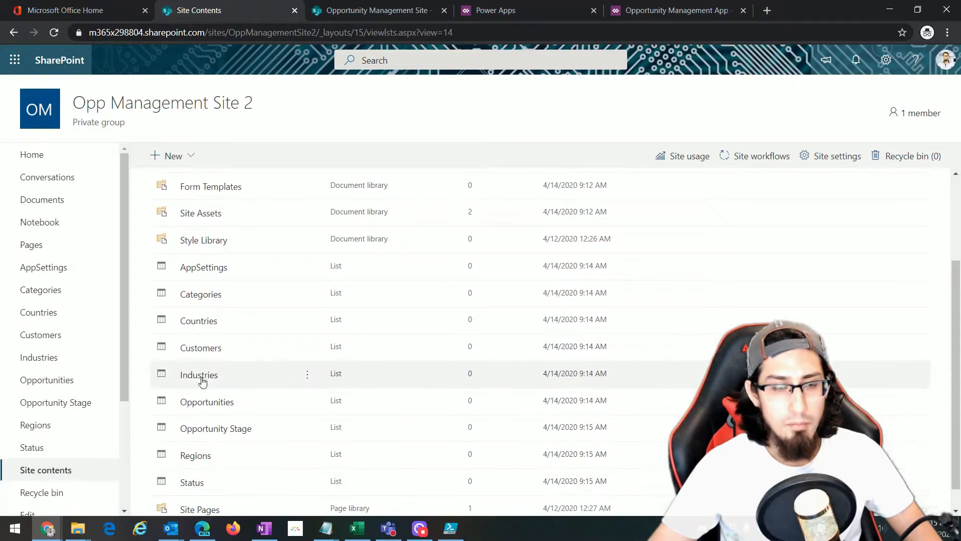
mouse_move(343, 370)
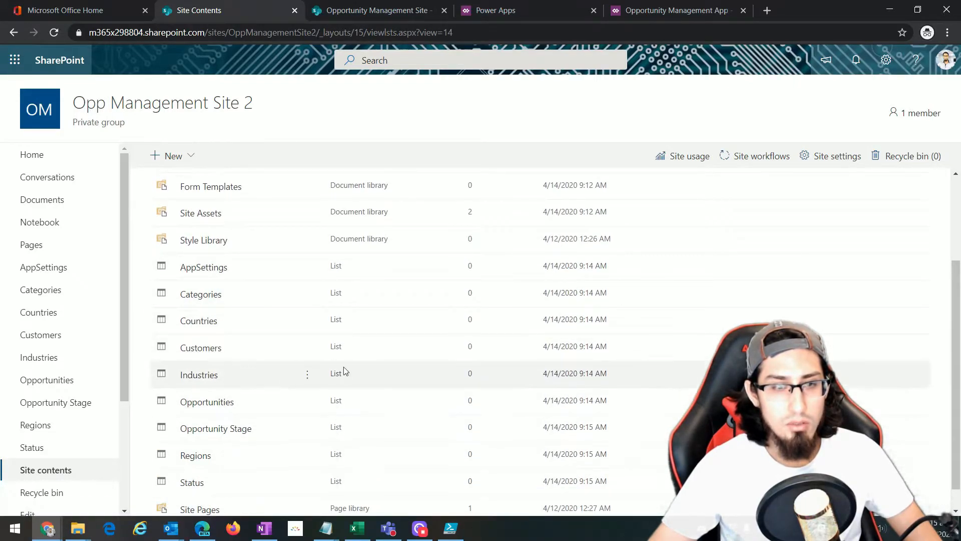
click(307, 319)
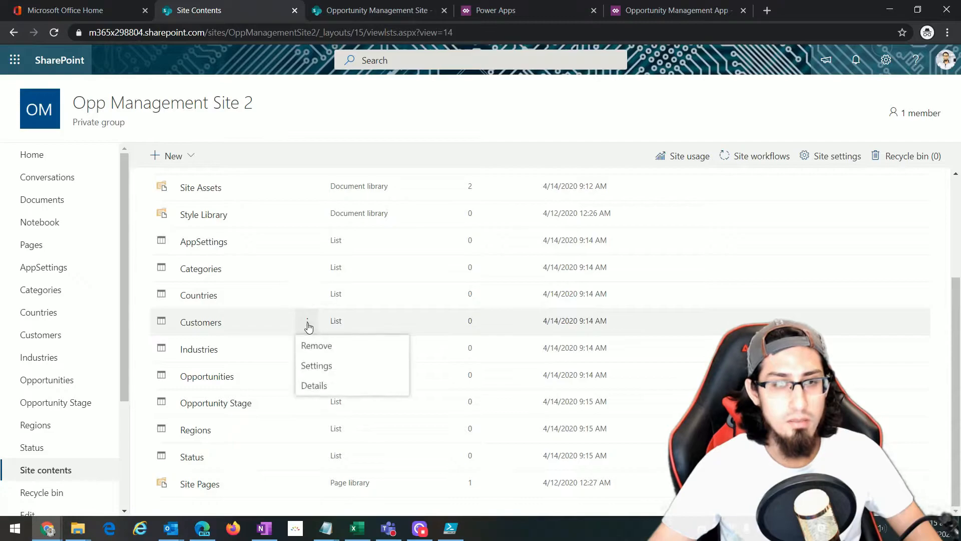
click(317, 365)
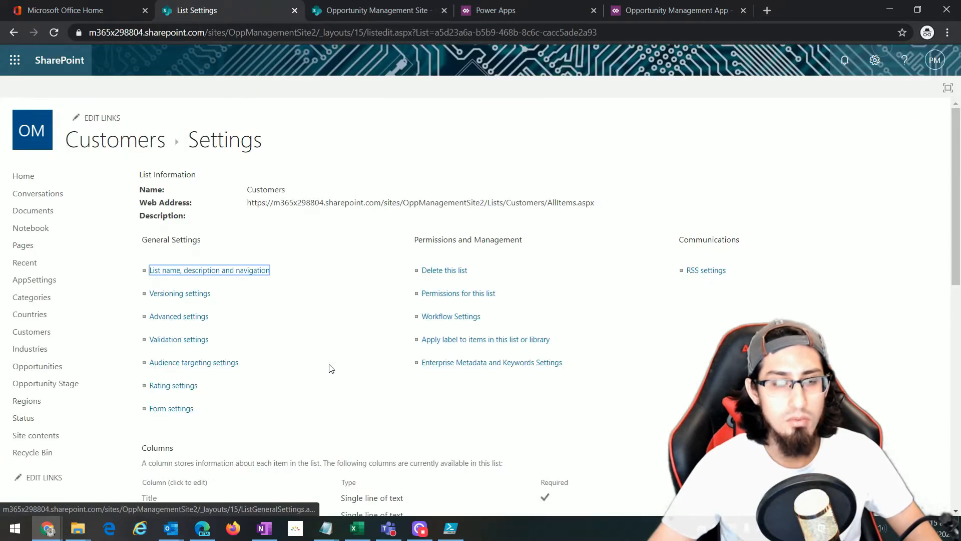
scroll(down, 3)
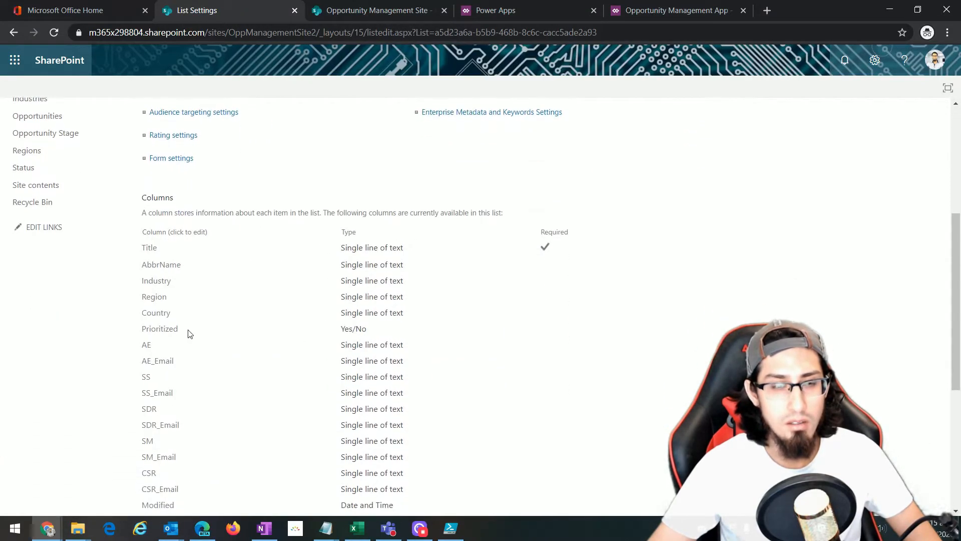
scroll(down, 3)
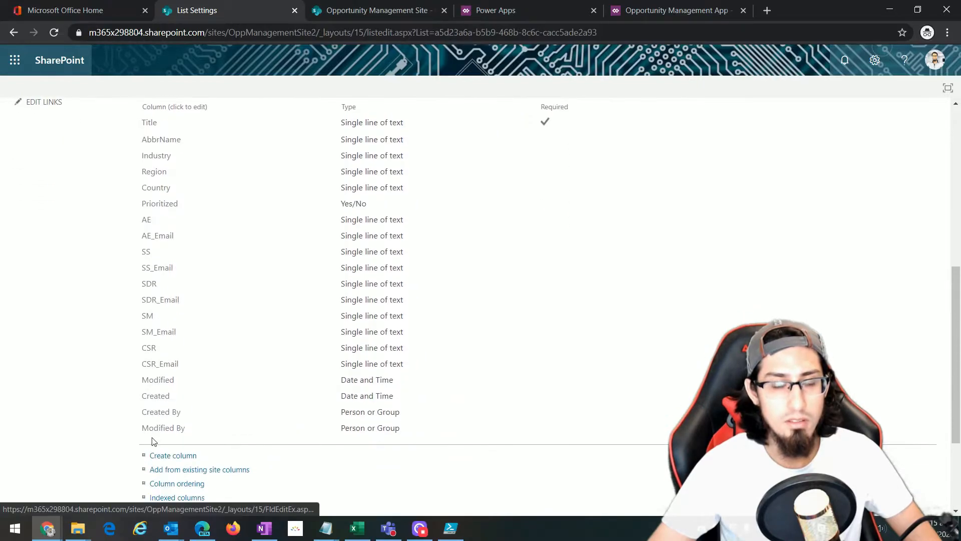
scroll(up, 3)
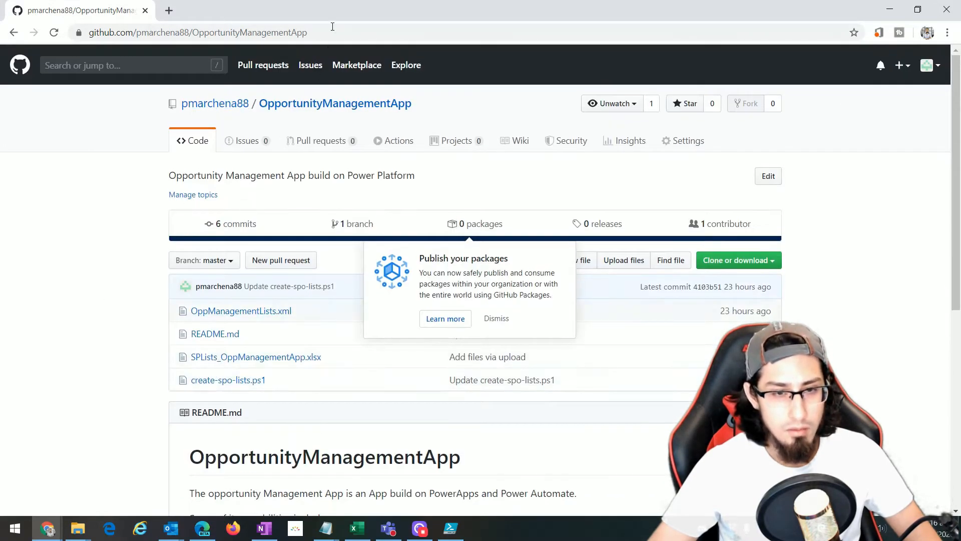
mouse_move(256, 357)
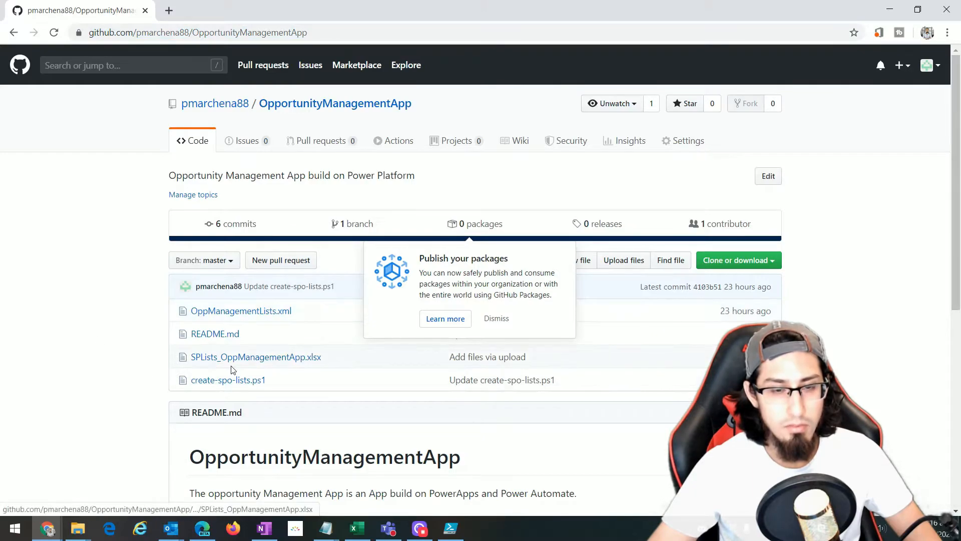
View create-spo-lists.ps1 and OppManagementLists.xml in the OpportunityManagementApp GitHub repository.
click(229, 380)
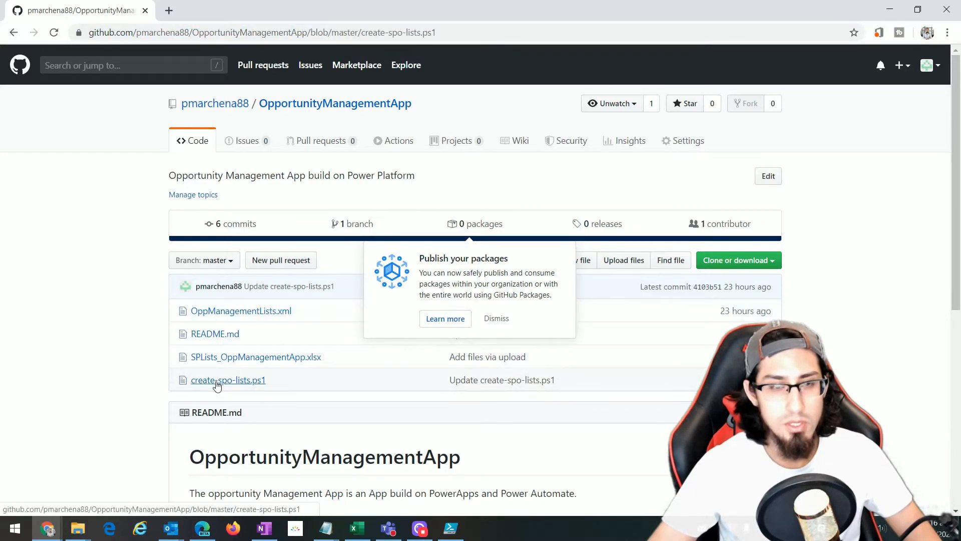
click(229, 379)
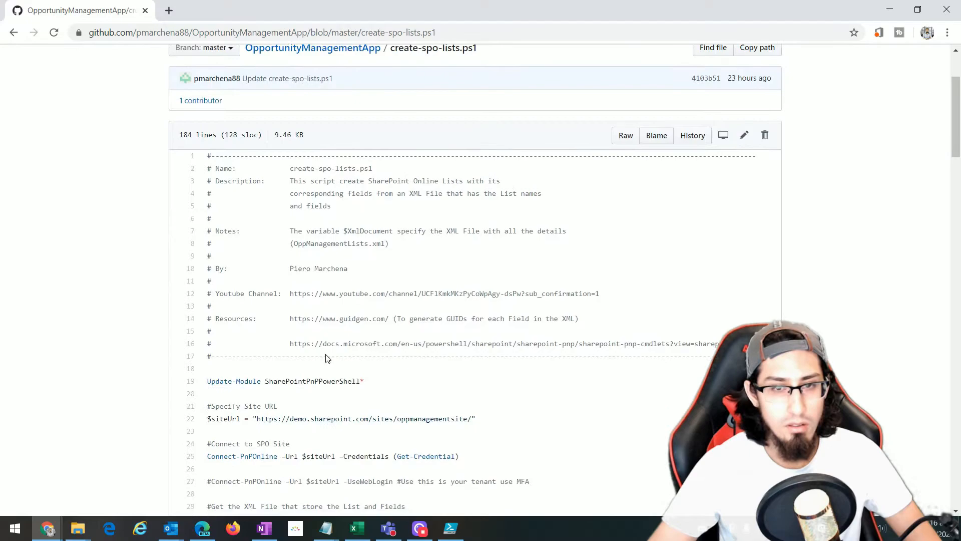
scroll(up, 3)
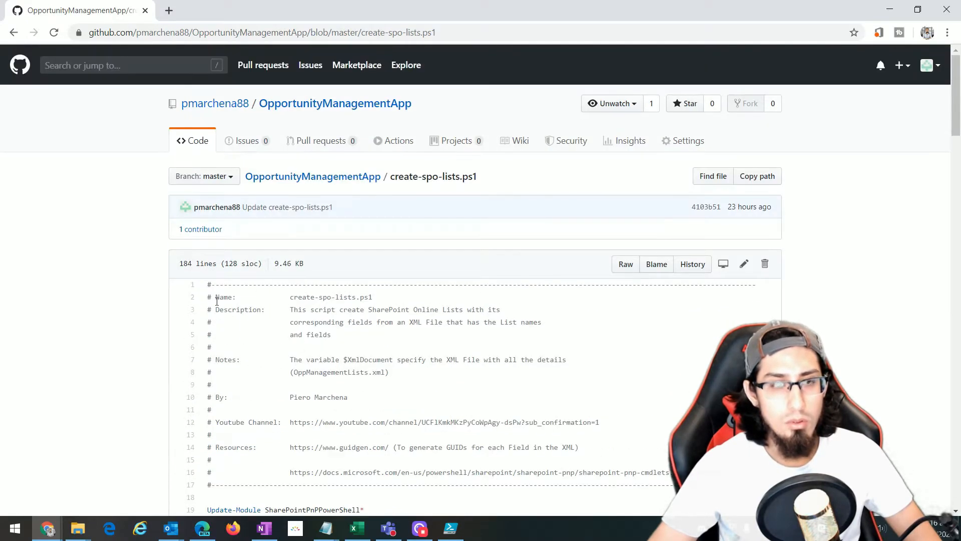
click(335, 103)
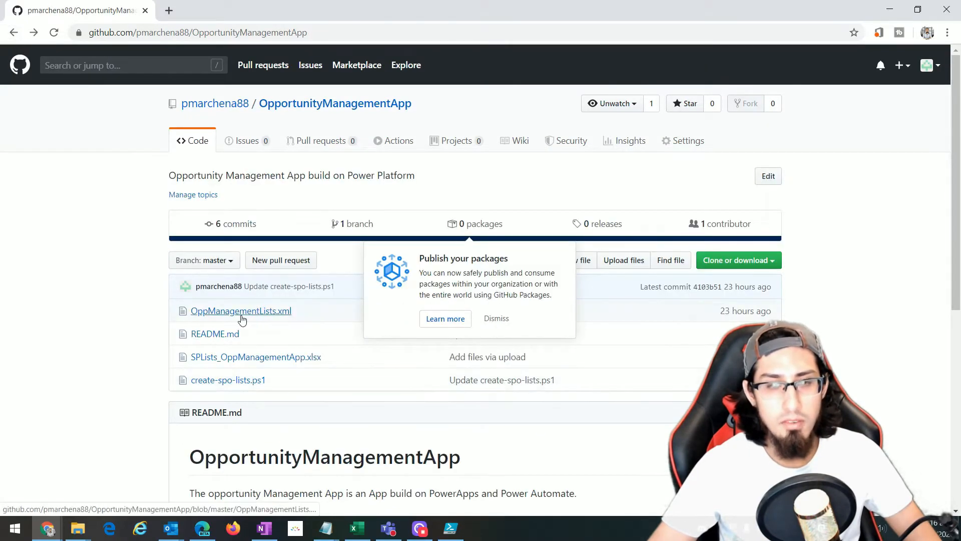
click(240, 311)
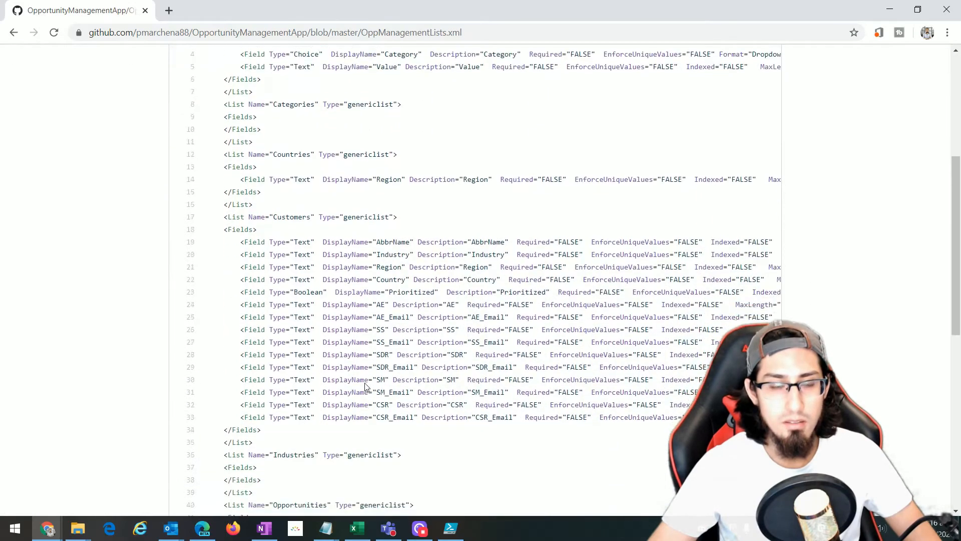
scroll(up, 3)
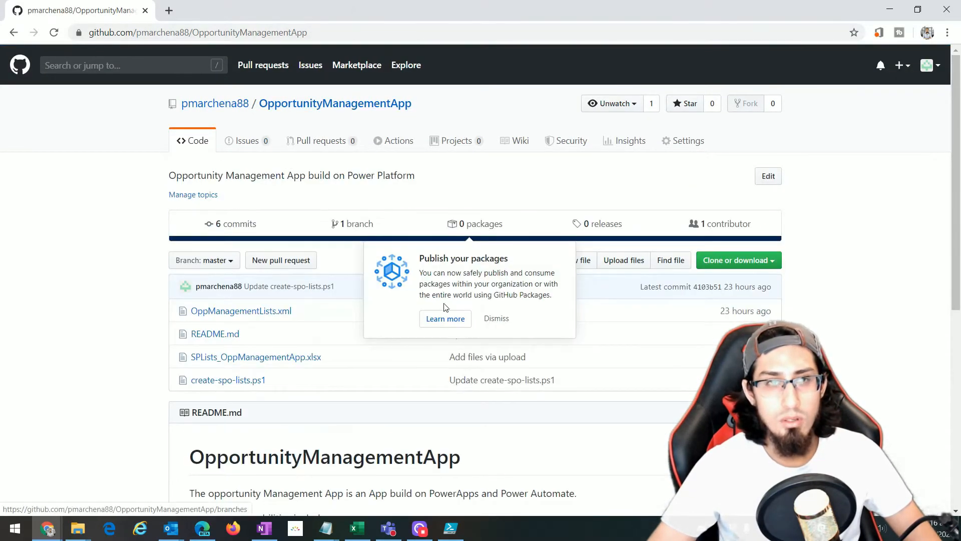
click(496, 319)
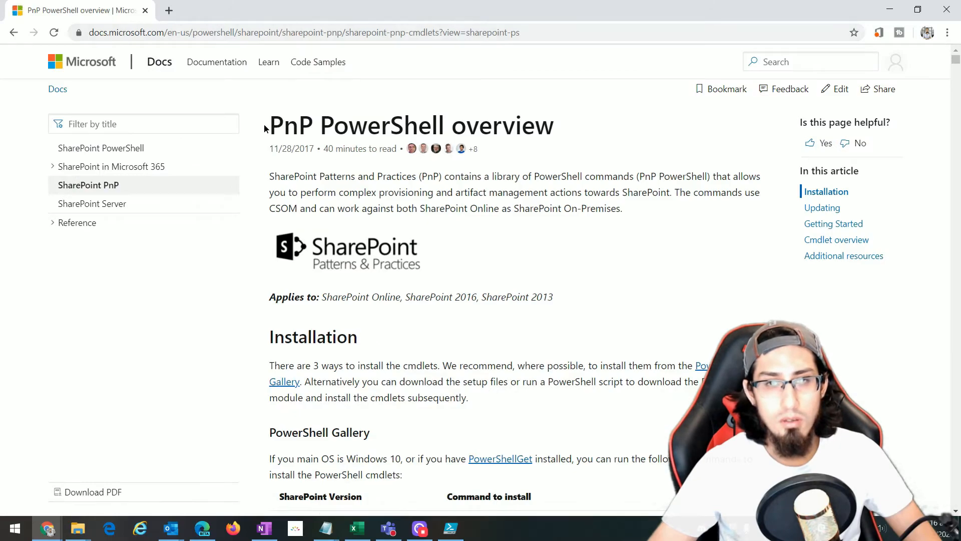
Highlight the SharePoint Online Install-Module command in the PnP PowerShell Installation table.
double_click(410, 125)
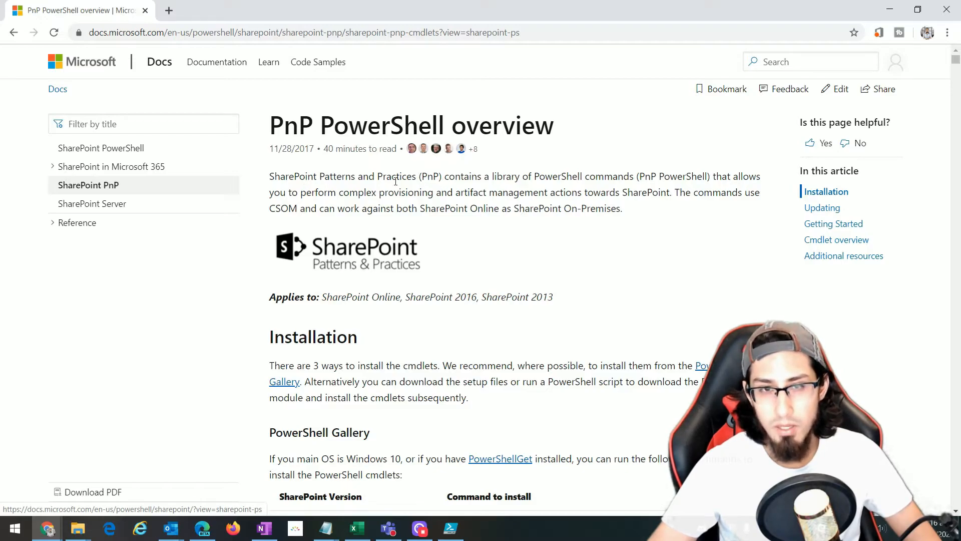
scroll(down, 3)
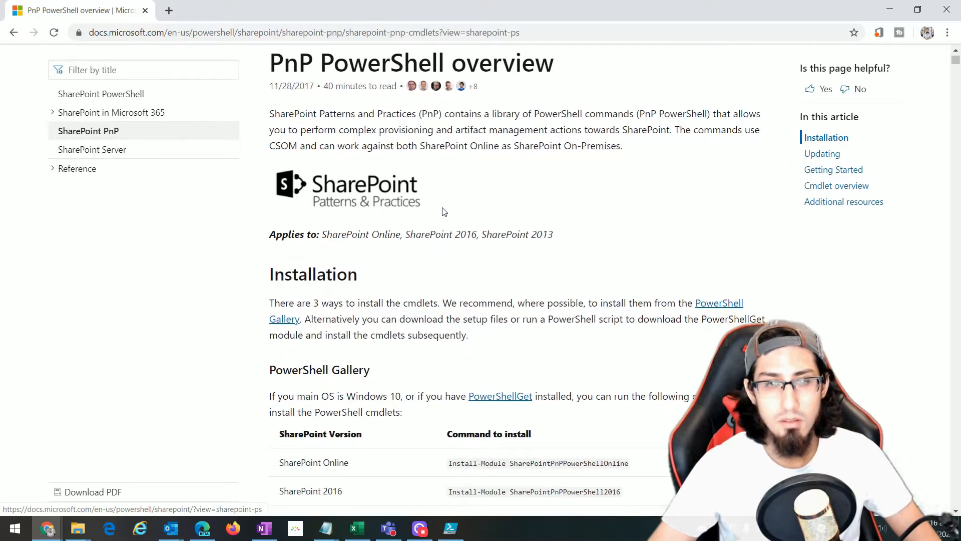
scroll(down, 3)
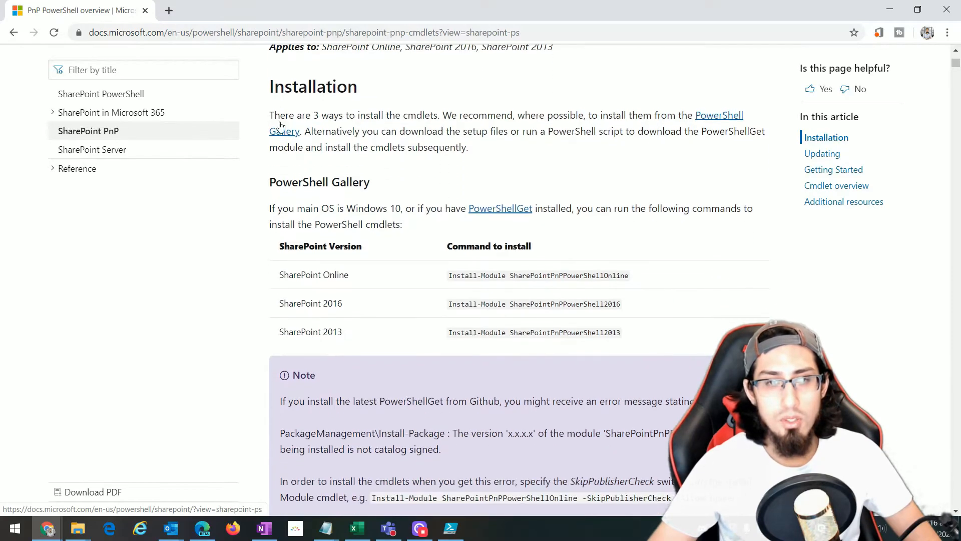
mouse_move(633, 283)
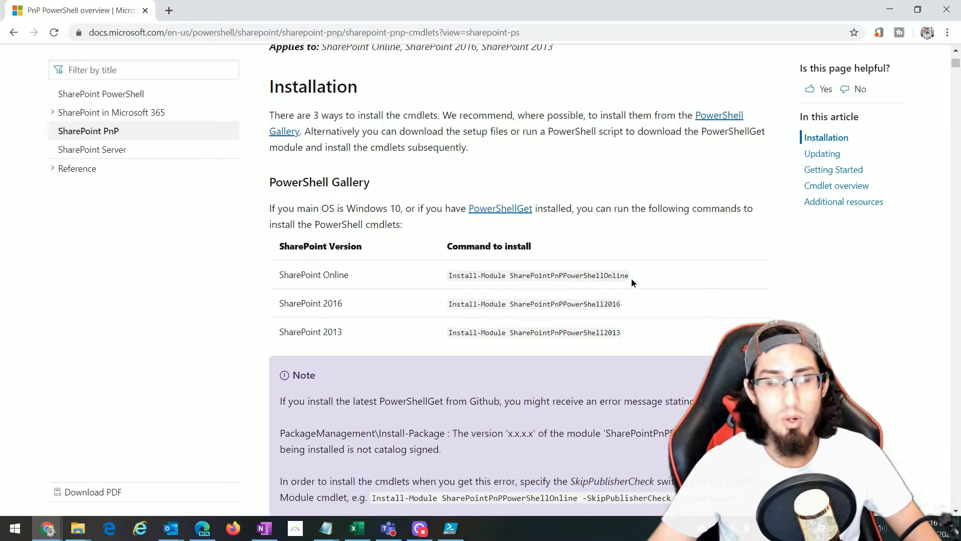
double_click(538, 275)
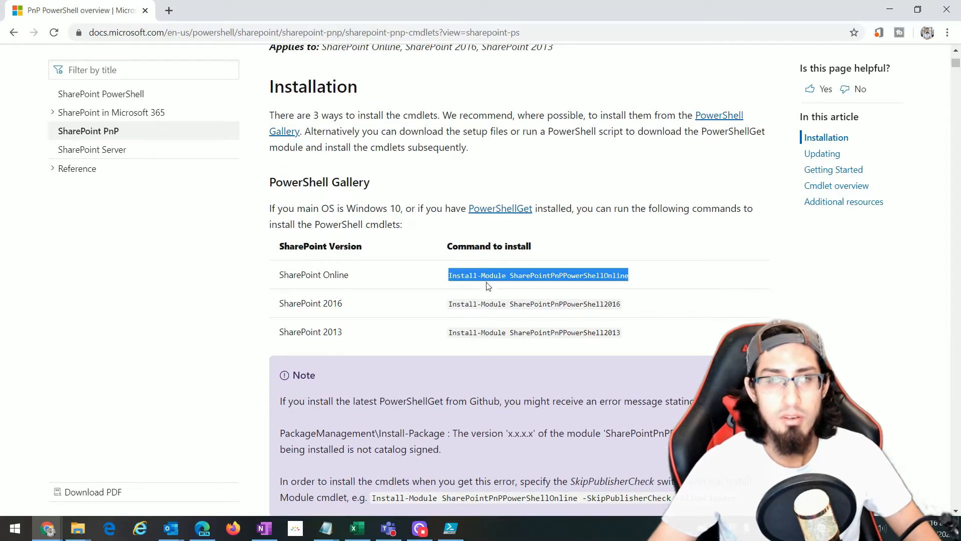